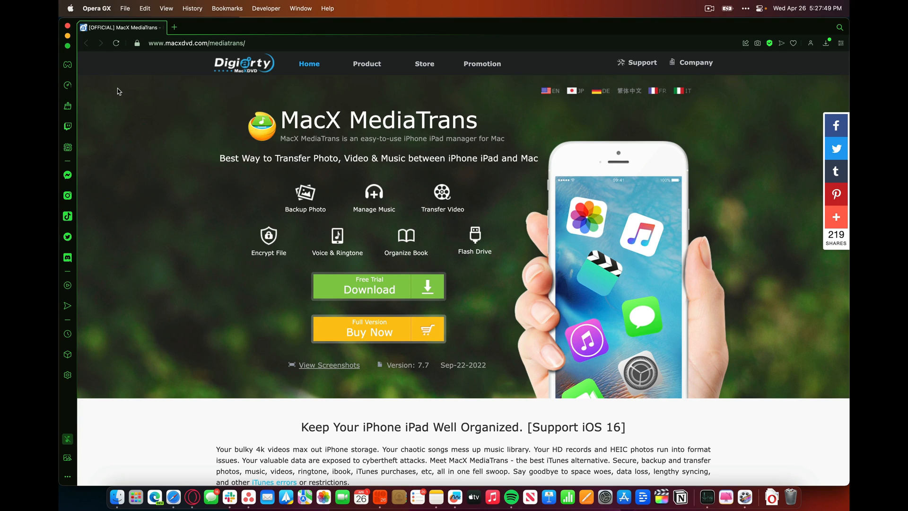
Step: Scroll down the MacX MediaTrans web page in Opera GX to the Free Trial Download button
{"action": "left_click", "coordinate": [148, 102]}
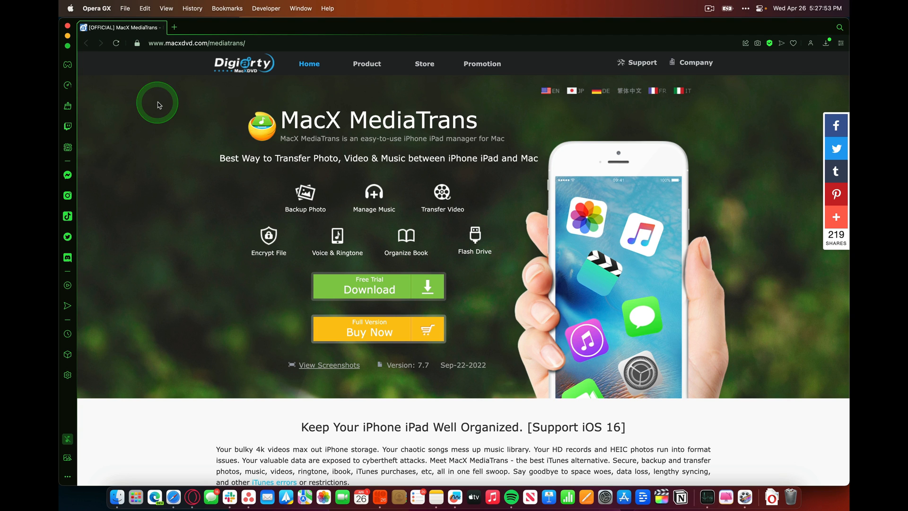
{"action": "scroll", "scroll_direction": "down", "scroll_amount": 3}
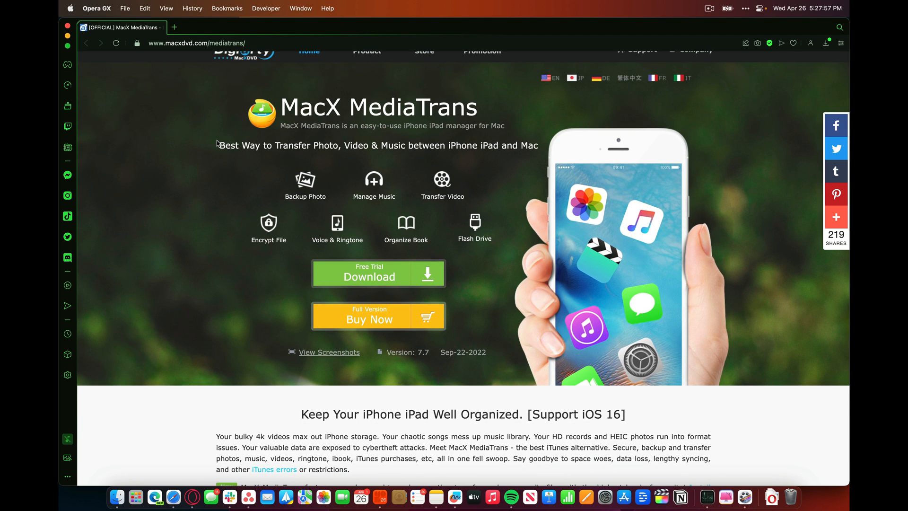
{"action": "scroll", "scroll_direction": "down", "scroll_amount": 3}
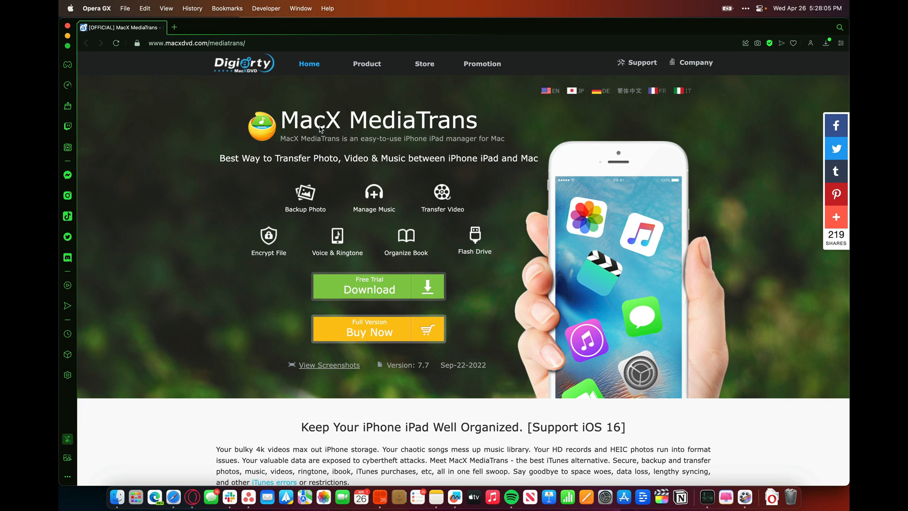
{"action": "scroll", "scroll_direction": "down", "scroll_amount": 3}
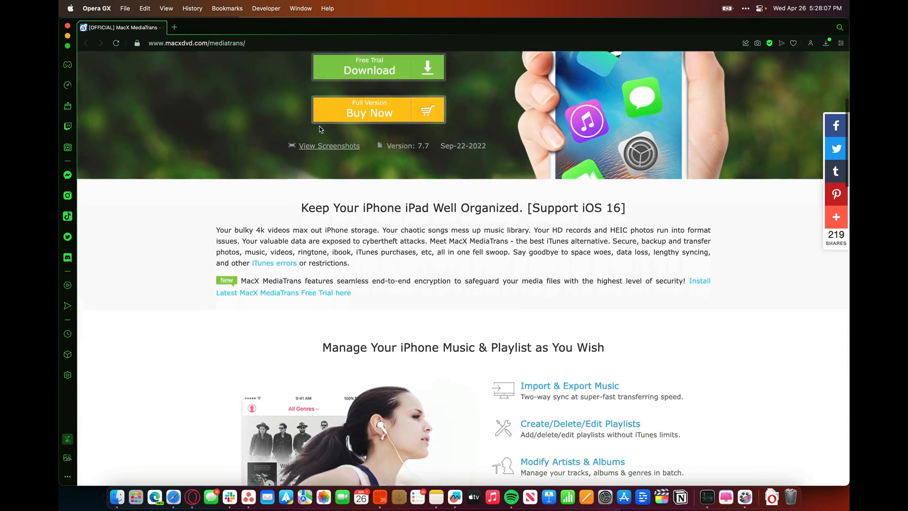
{"action": "scroll", "scroll_direction": "down", "scroll_amount": 3}
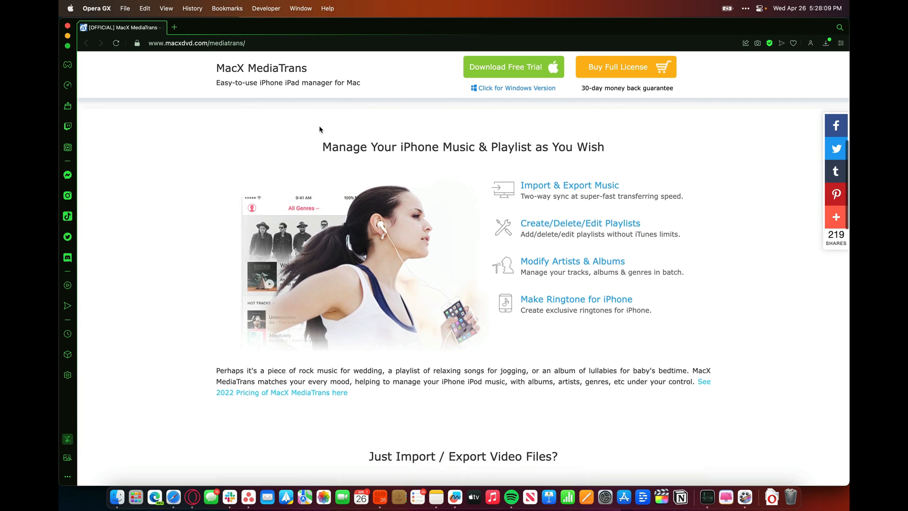
{"action": "scroll", "scroll_direction": "down", "scroll_amount": 3}
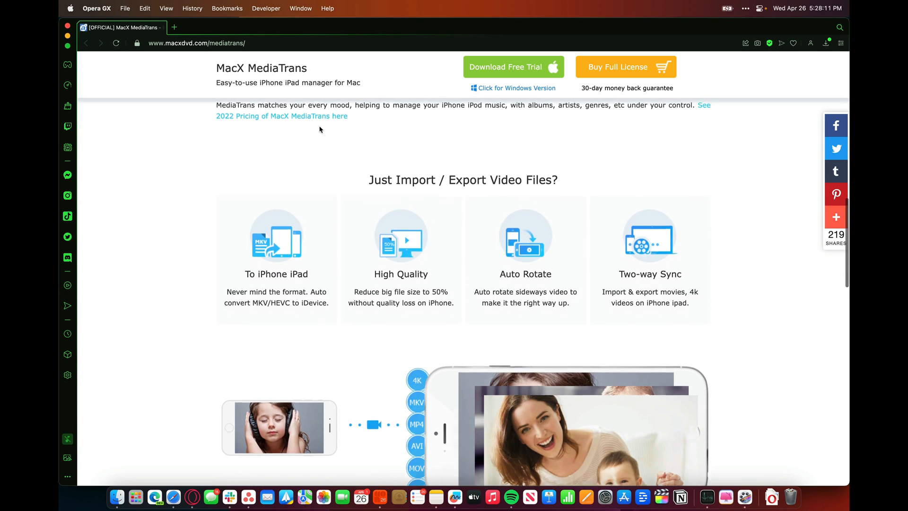
{"action": "scroll", "scroll_direction": "down", "scroll_amount": 3}
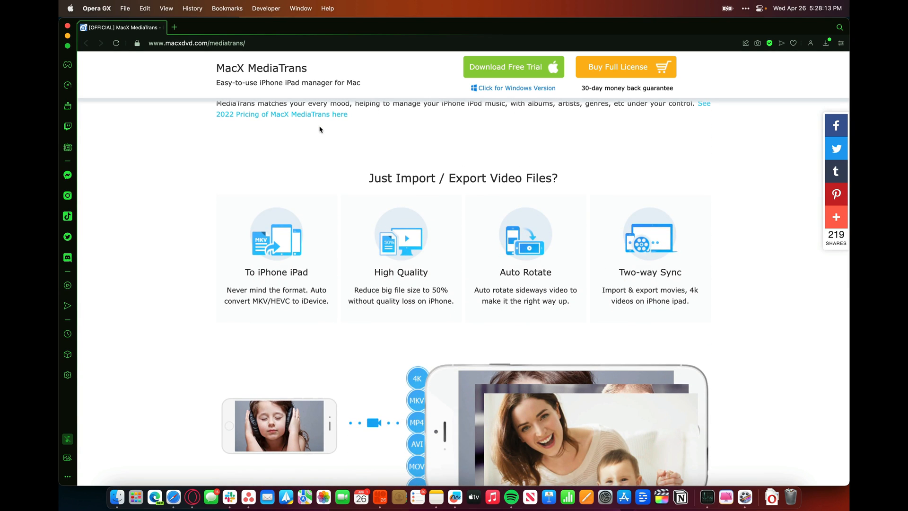
{"action": "scroll", "scroll_direction": "down", "scroll_amount": 3}
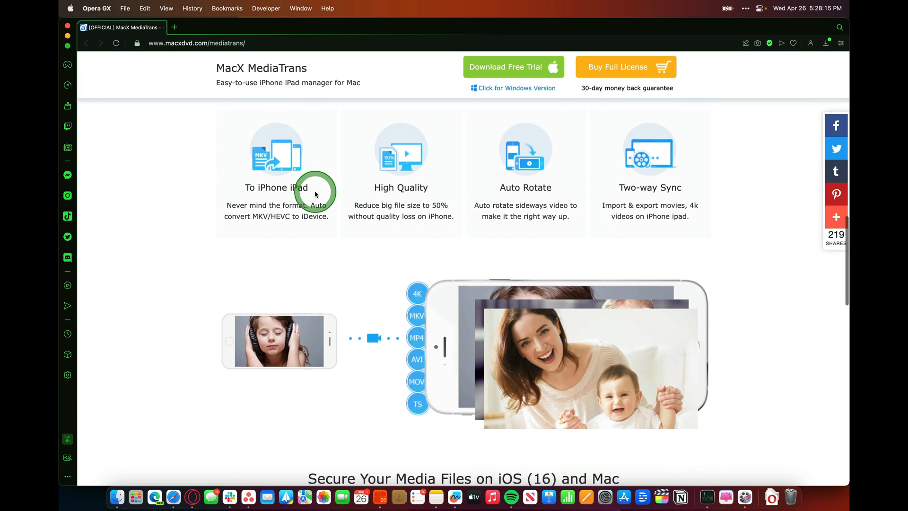
{"action": "scroll", "scroll_direction": "down", "scroll_amount": 3}
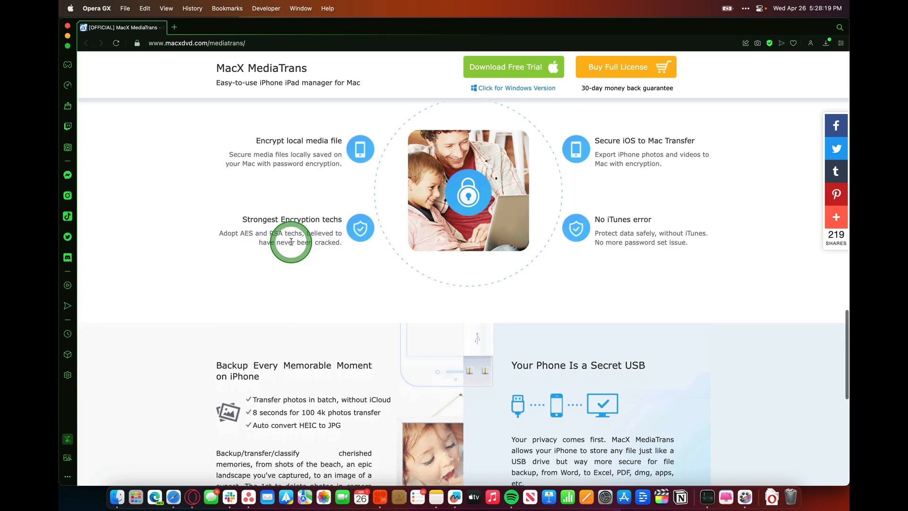
{"action": "scroll", "scroll_direction": "down", "scroll_amount": 3}
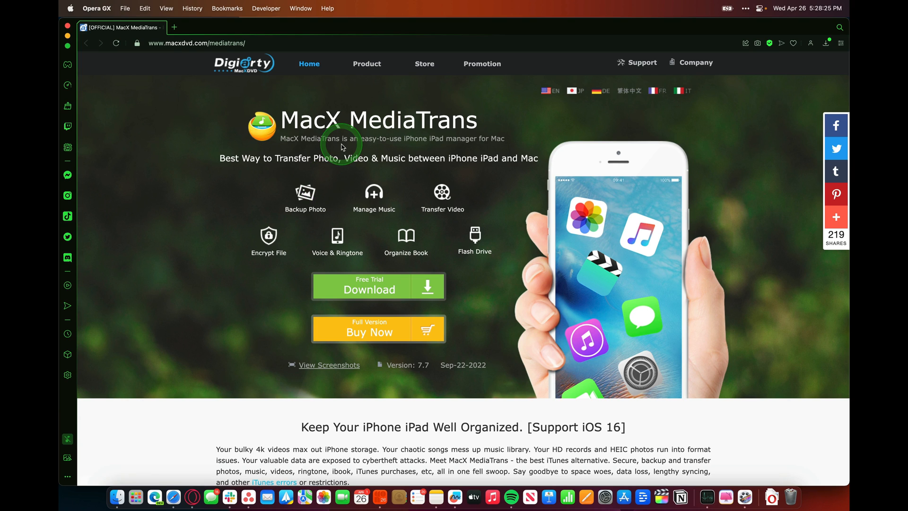
{"action": "mouse_move", "coordinate": [510, 158]}
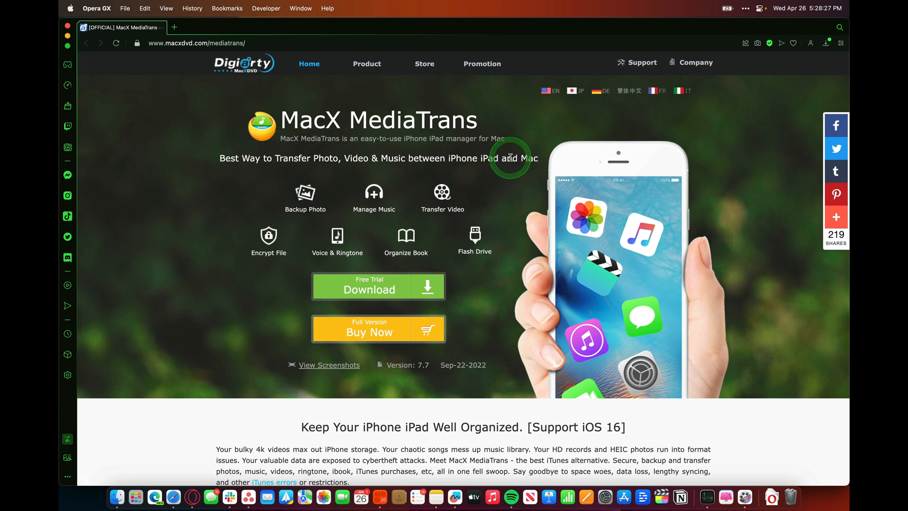
Step: Start the macx-mediatrans.dmg free trial download and browse the music-management section
{"action": "left_click", "coordinate": [390, 285]}
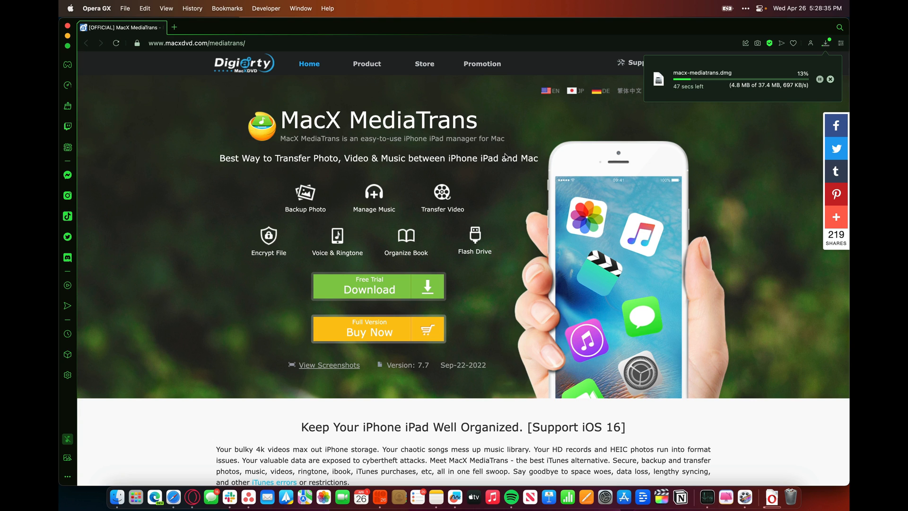
{"action": "mouse_move", "coordinate": [462, 188]}
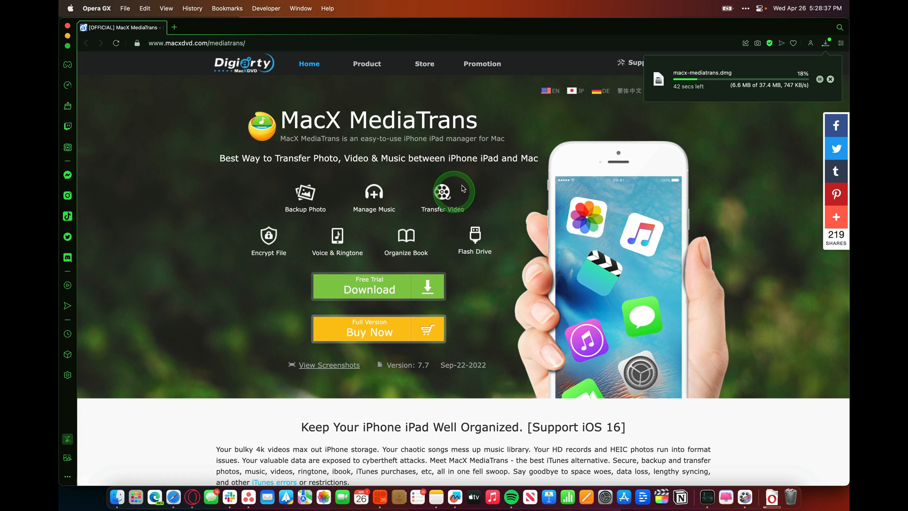
{"action": "scroll", "scroll_direction": "down", "scroll_amount": 3}
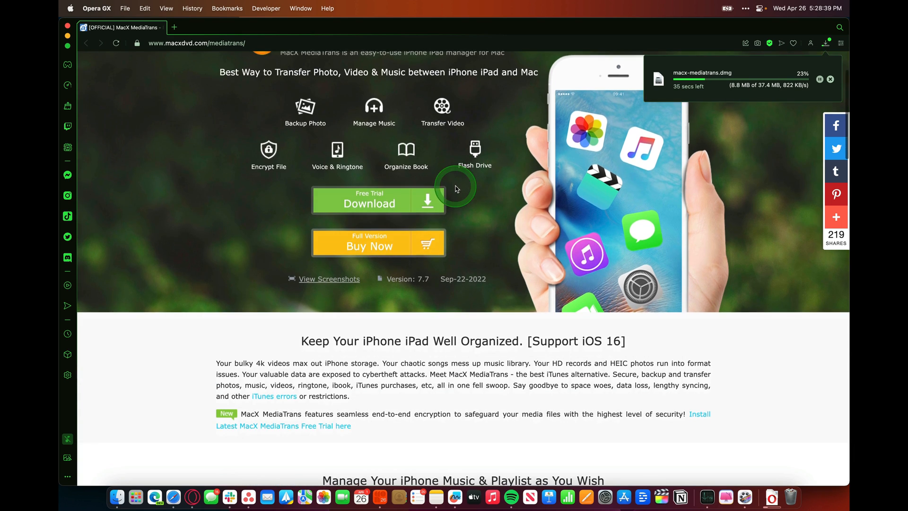
{"action": "scroll", "scroll_direction": "down", "scroll_amount": 3}
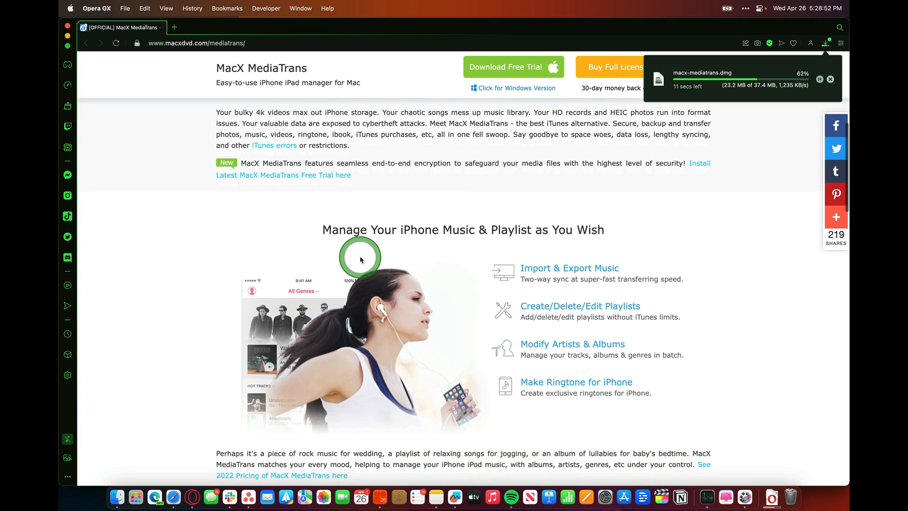
{"action": "scroll", "scroll_direction": "down", "scroll_amount": 3}
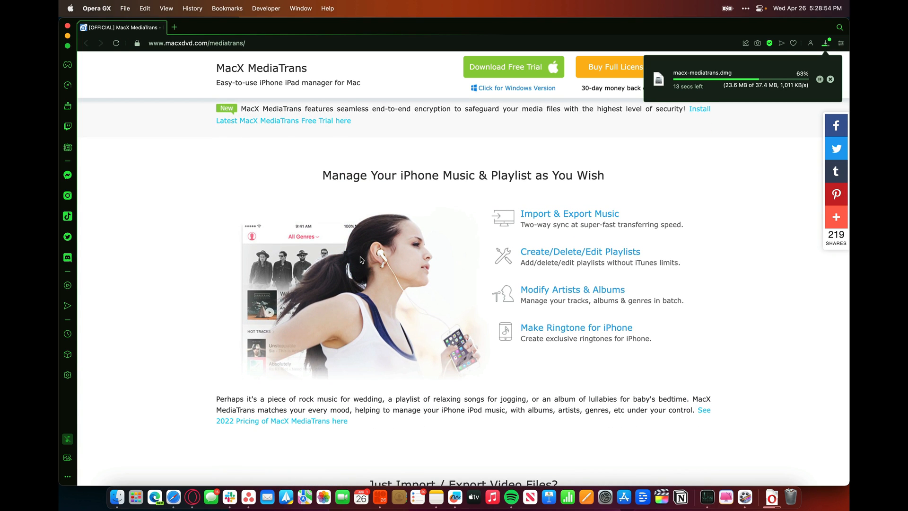
{"action": "left_click", "coordinate": [532, 214]}
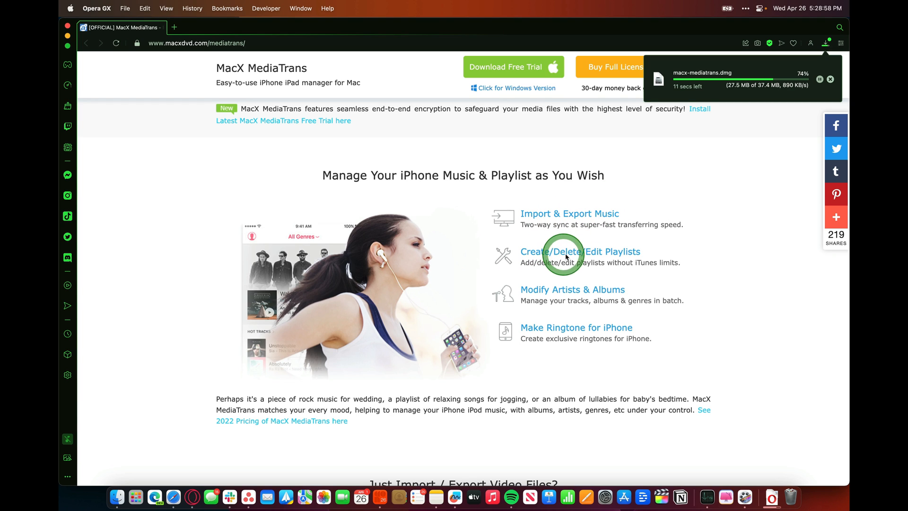
{"action": "mouse_move", "coordinate": [540, 302]}
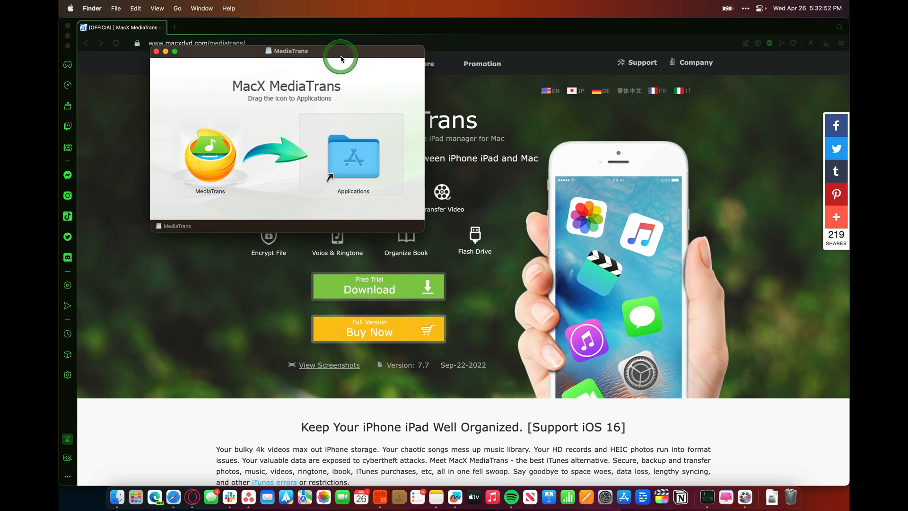
Step: Move the MediaTrans disk image window right and copy the app into Applications
{"action": "left_click_drag", "start_coordinate": [340, 51], "coordinate": [602, 166]}
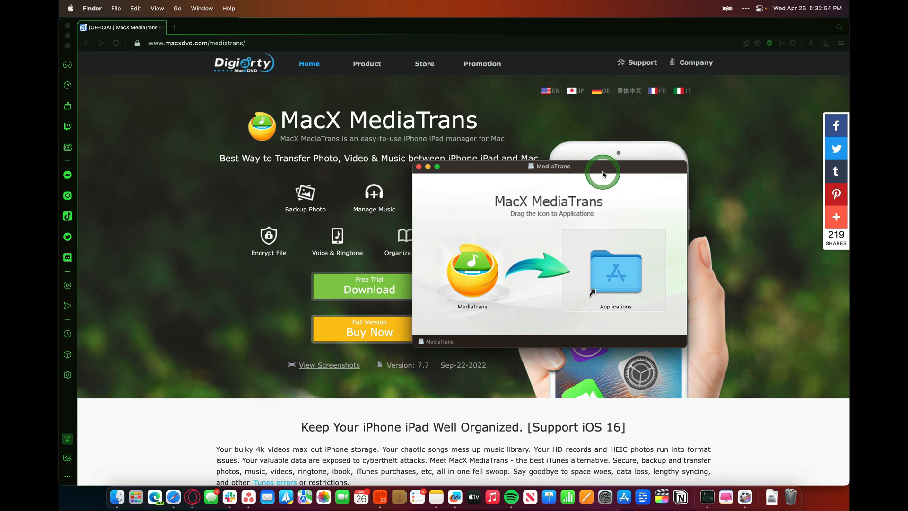
{"action": "left_click_drag", "start_coordinate": [472, 269], "coordinate": [611, 269]}
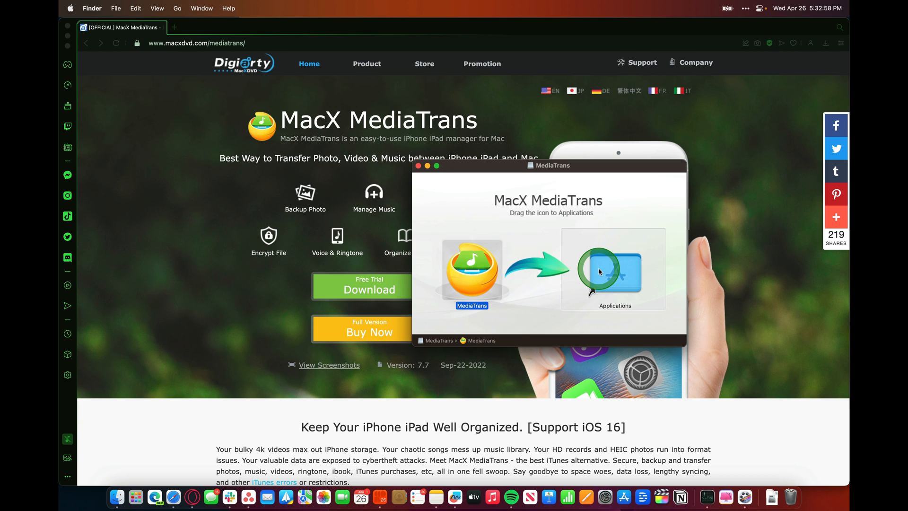
{"action": "left_click_drag", "start_coordinate": [471, 269], "coordinate": [614, 270]}
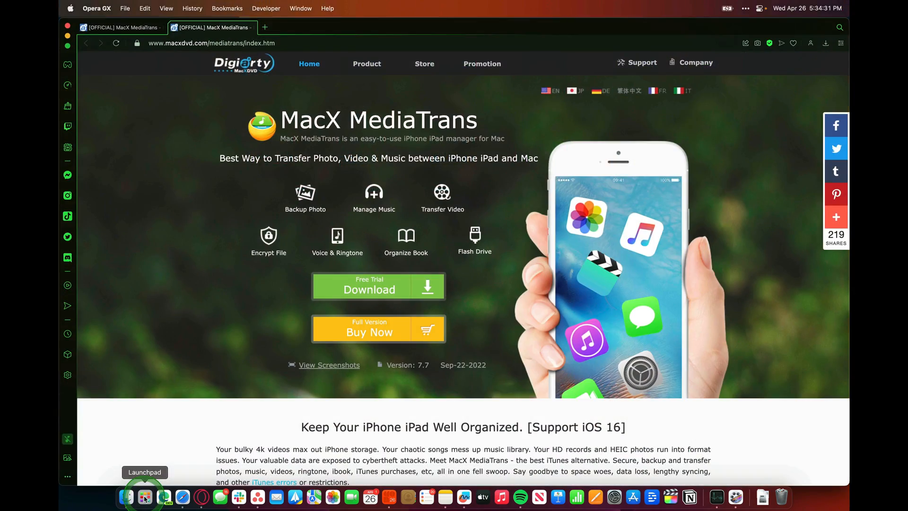
Step: Launch MacX MediaTrans from Launchpad in the Dock
{"action": "left_click", "coordinate": [144, 497]}
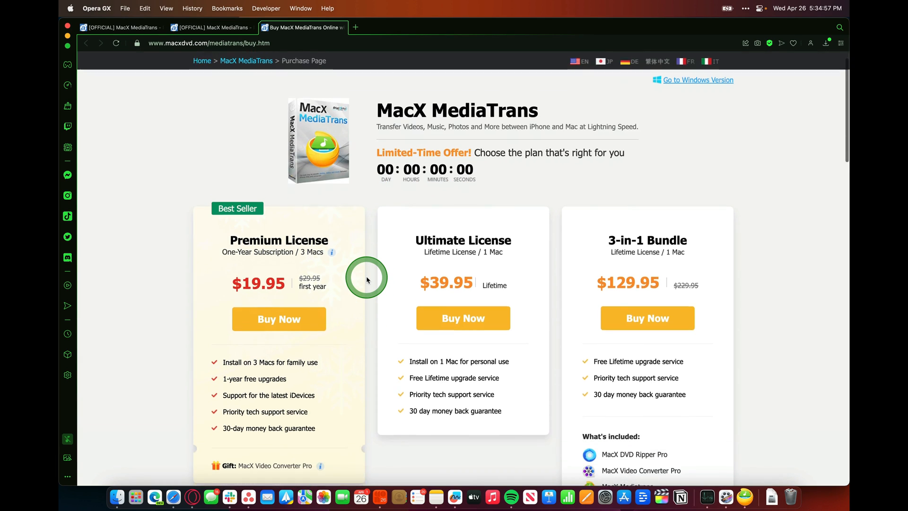
{"action": "scroll", "scroll_direction": "down", "scroll_amount": 3}
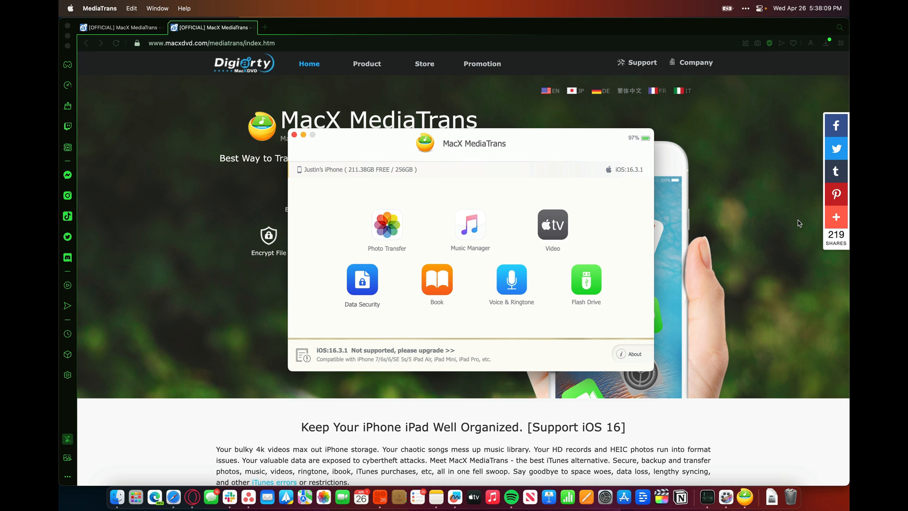
{"action": "left_click", "coordinate": [311, 180]}
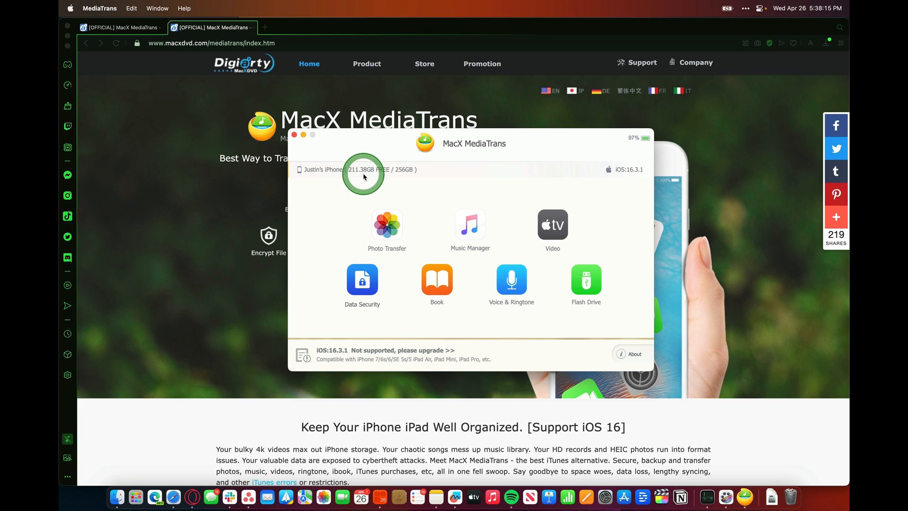
{"action": "mouse_move", "coordinate": [433, 177]}
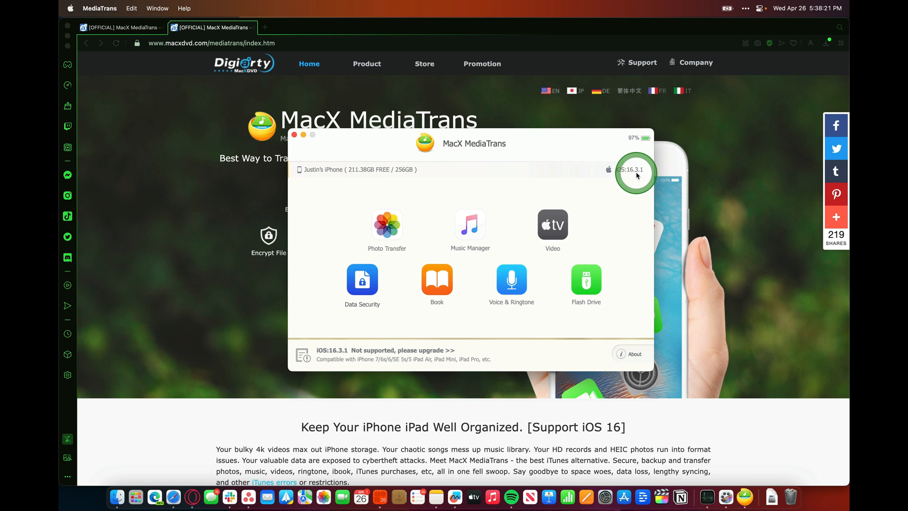
{"action": "mouse_move", "coordinate": [304, 277]}
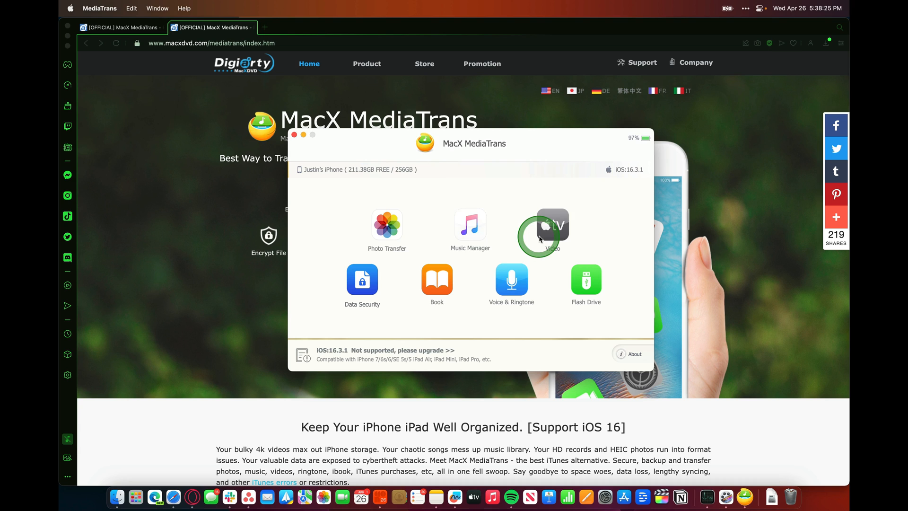
{"action": "mouse_move", "coordinate": [453, 233]}
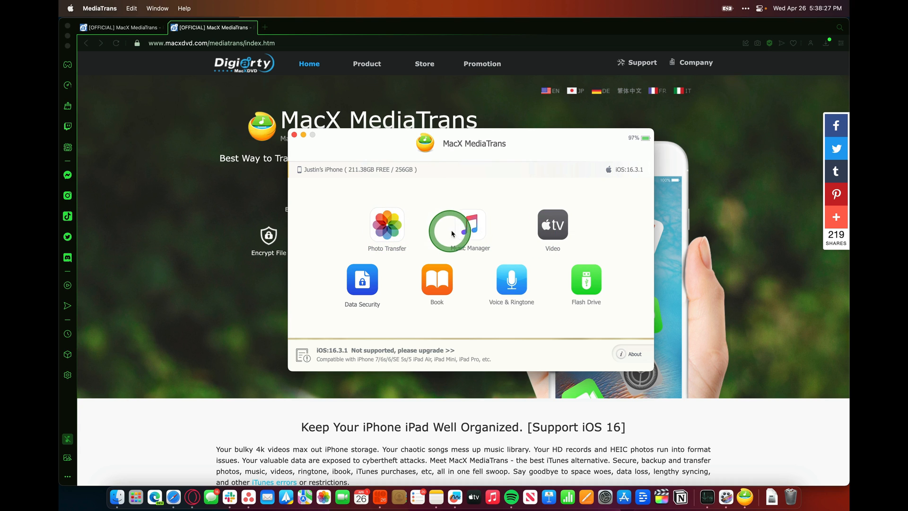
{"action": "mouse_move", "coordinate": [564, 230]}
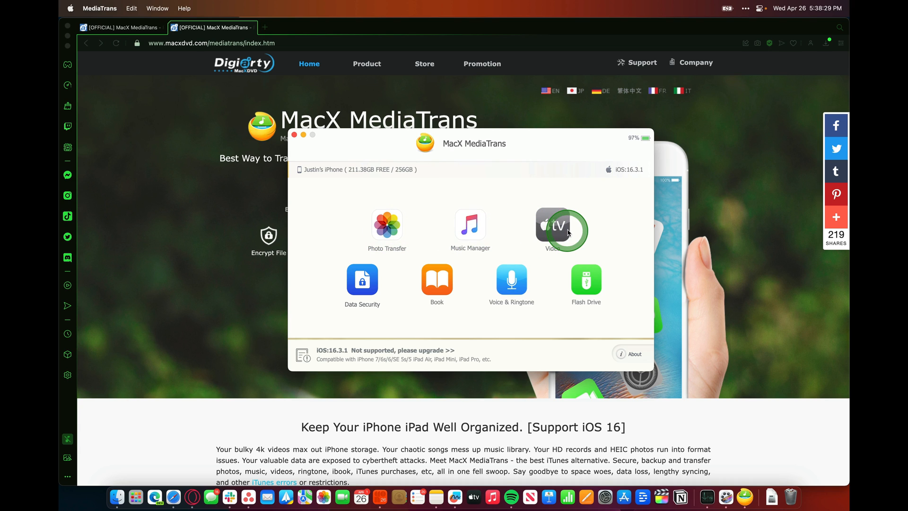
{"action": "mouse_move", "coordinate": [374, 282]}
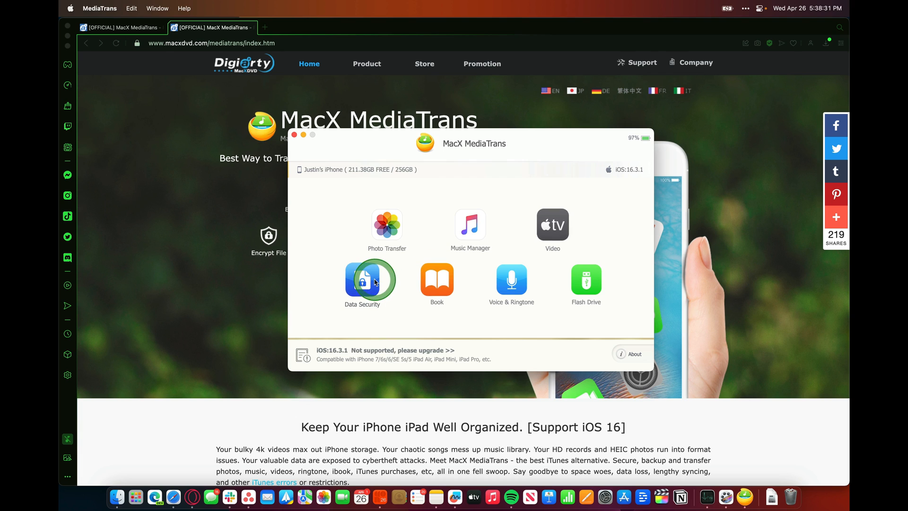
{"action": "mouse_move", "coordinate": [506, 280]}
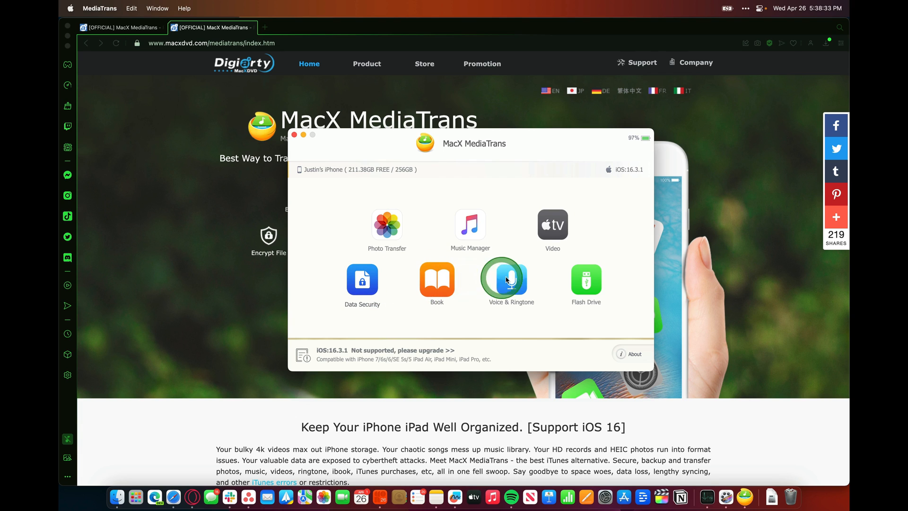
{"action": "mouse_move", "coordinate": [583, 281]}
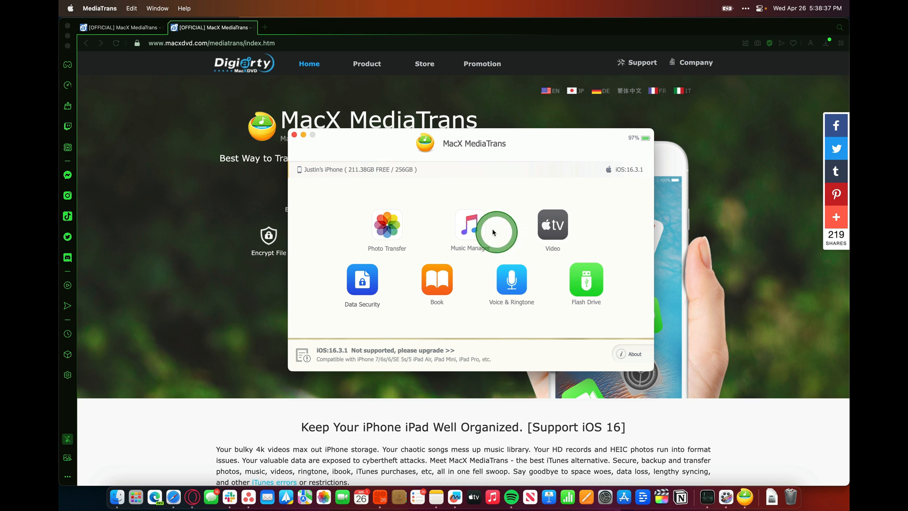
Step: Tick Peaches in Music Manager and export it to the Downloads folder
{"action": "left_click", "coordinate": [470, 225]}
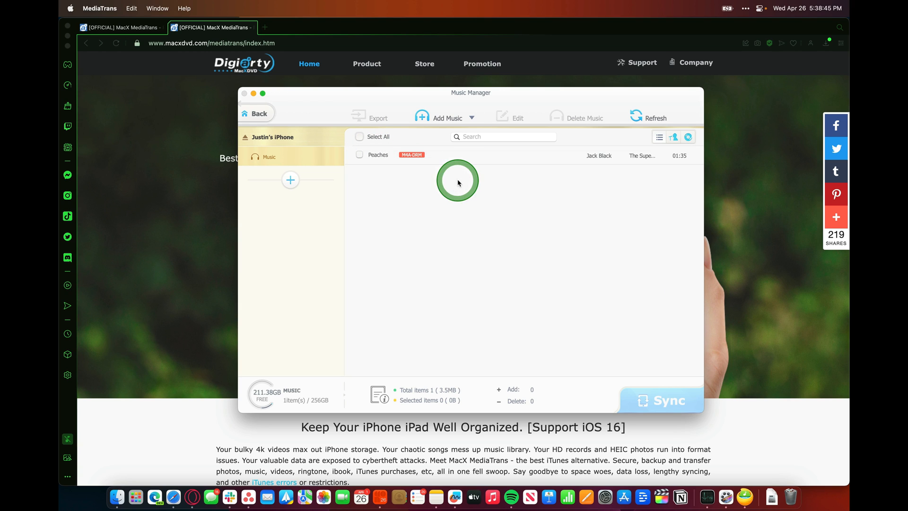
{"action": "mouse_move", "coordinate": [513, 229]}
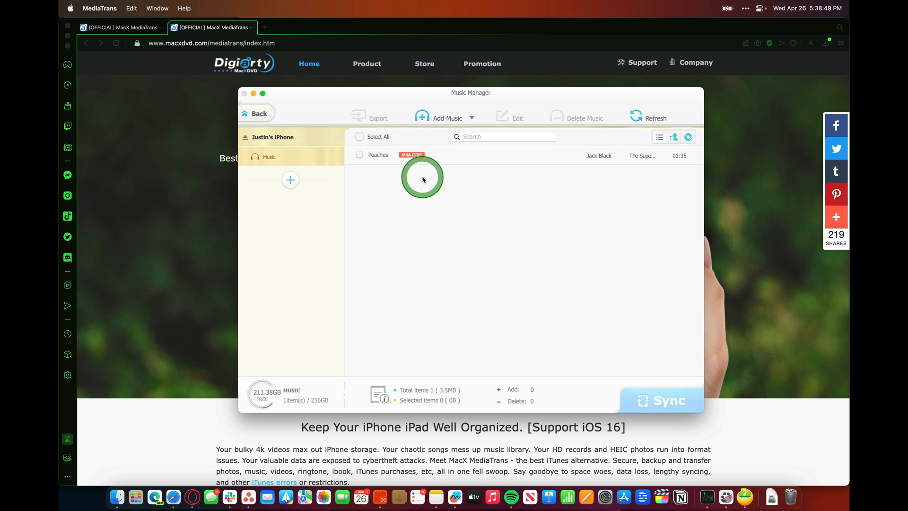
{"action": "left_click", "coordinate": [359, 154]}
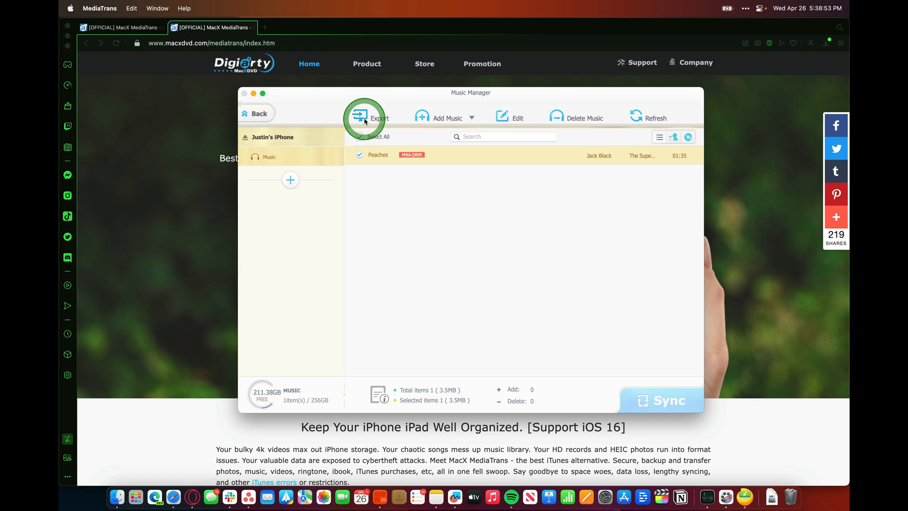
{"action": "left_click", "coordinate": [361, 118]}
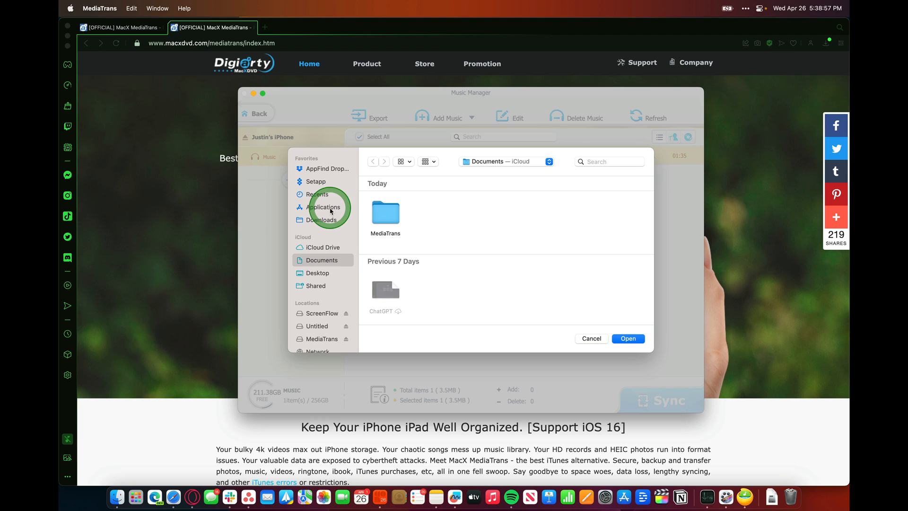
{"action": "left_click", "coordinate": [321, 219]}
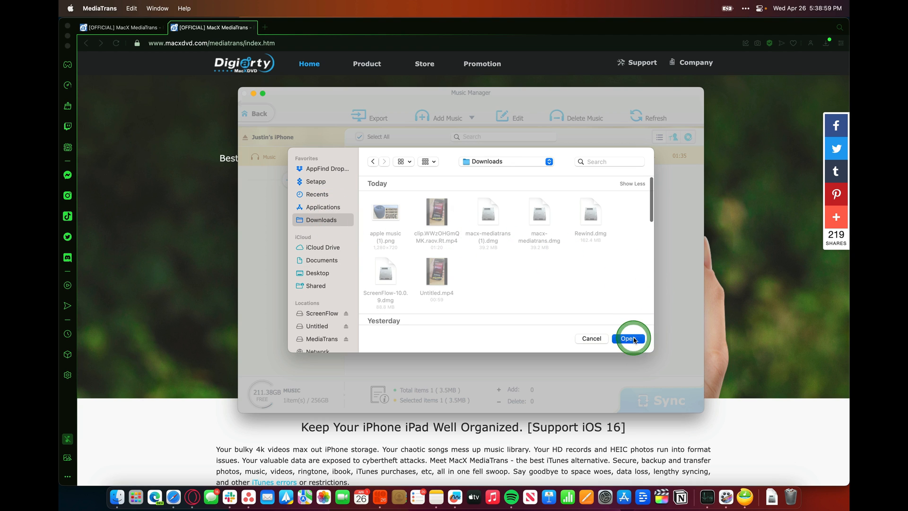
{"action": "left_click", "coordinate": [628, 338]}
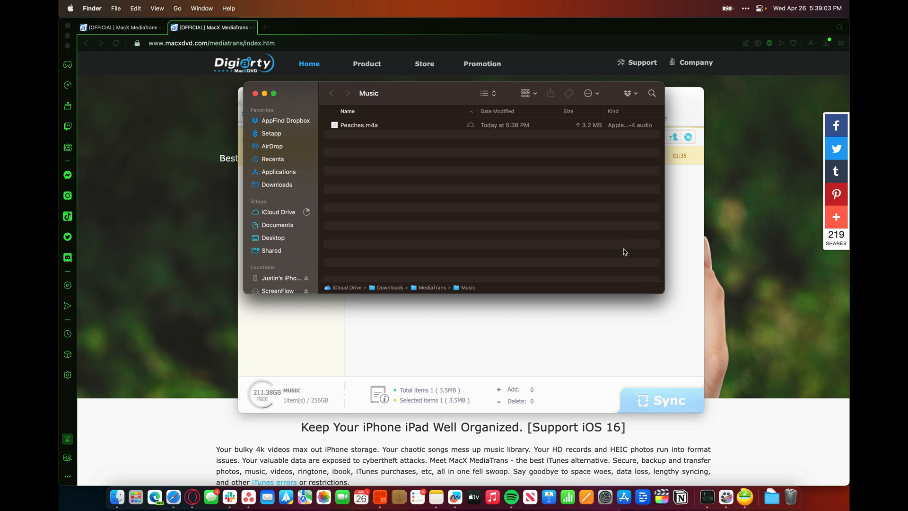
Step: Close the Finder window showing Peaches.m4a in Downloads > MediaTrans > Music
{"action": "left_click", "coordinate": [407, 102]}
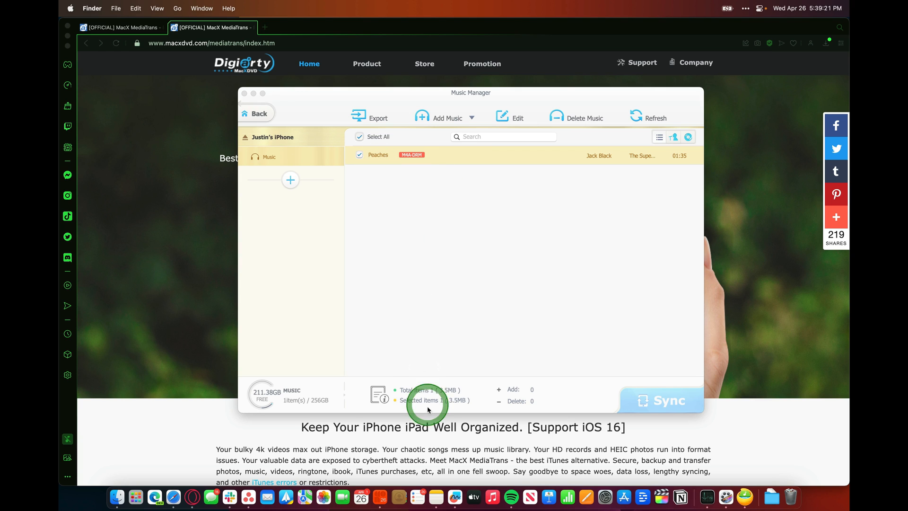
{"action": "mouse_move", "coordinate": [463, 394]}
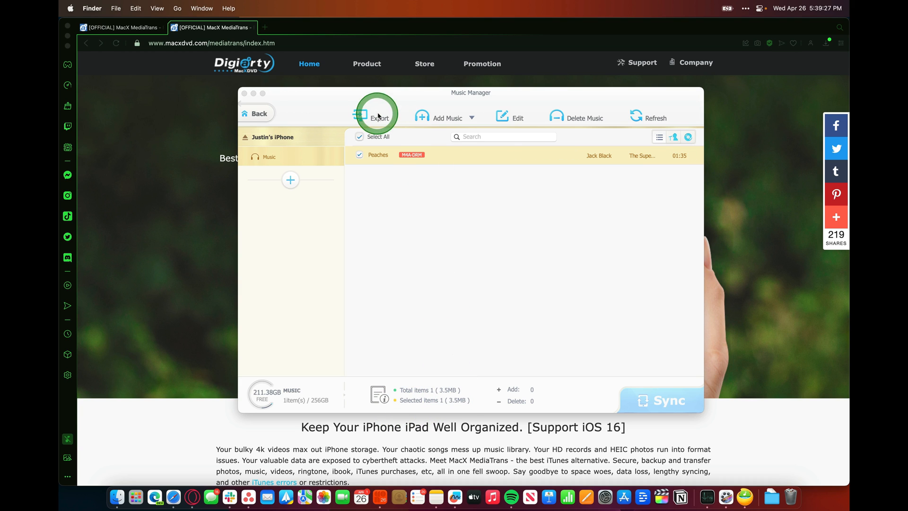
{"action": "mouse_move", "coordinate": [507, 122]}
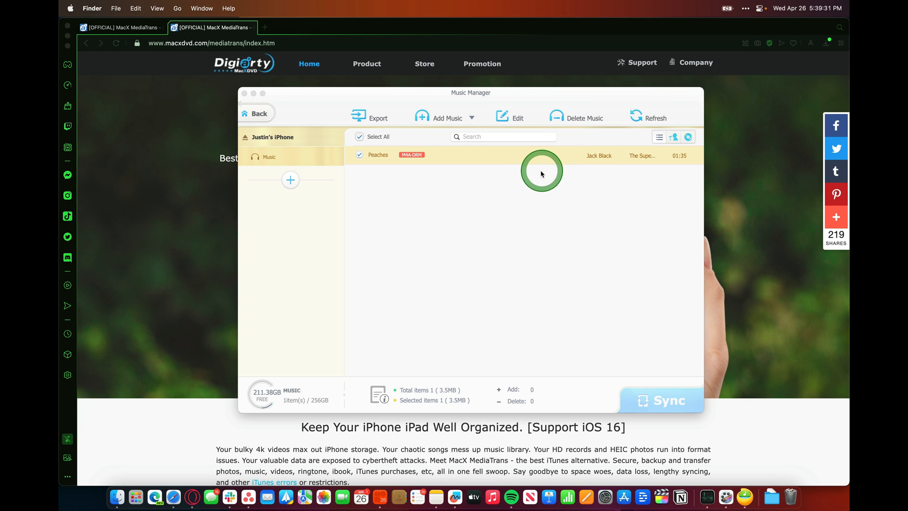
{"action": "mouse_move", "coordinate": [457, 226]}
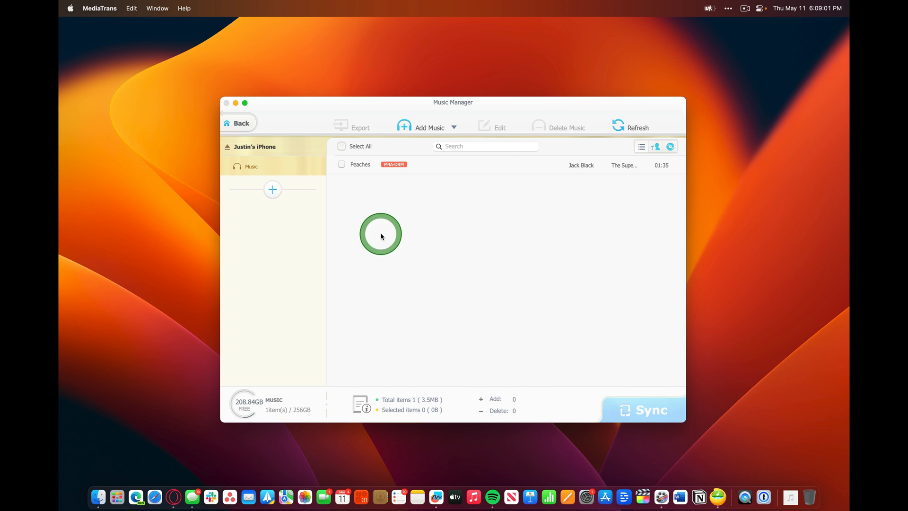
Step: Export Peaches again, then bring the Music Manager window back in front and reposition it
{"action": "left_click", "coordinate": [341, 164]}
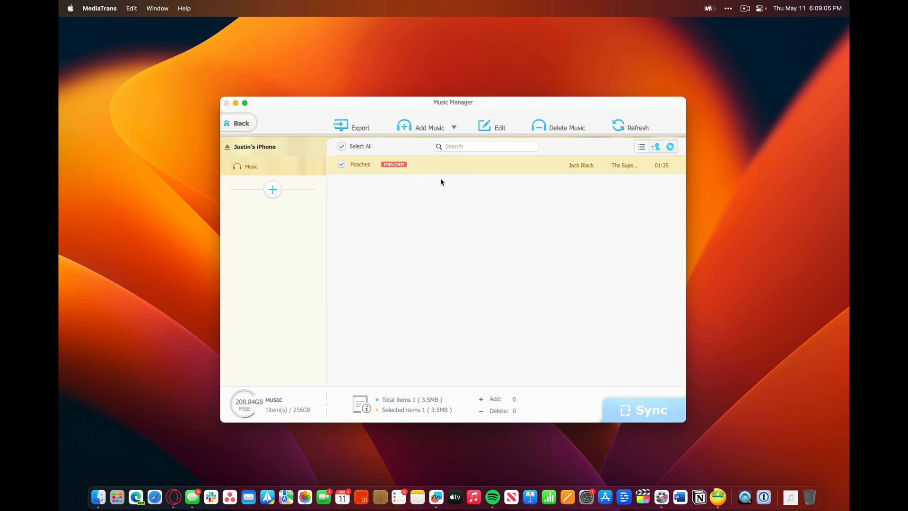
{"action": "left_click", "coordinate": [356, 127]}
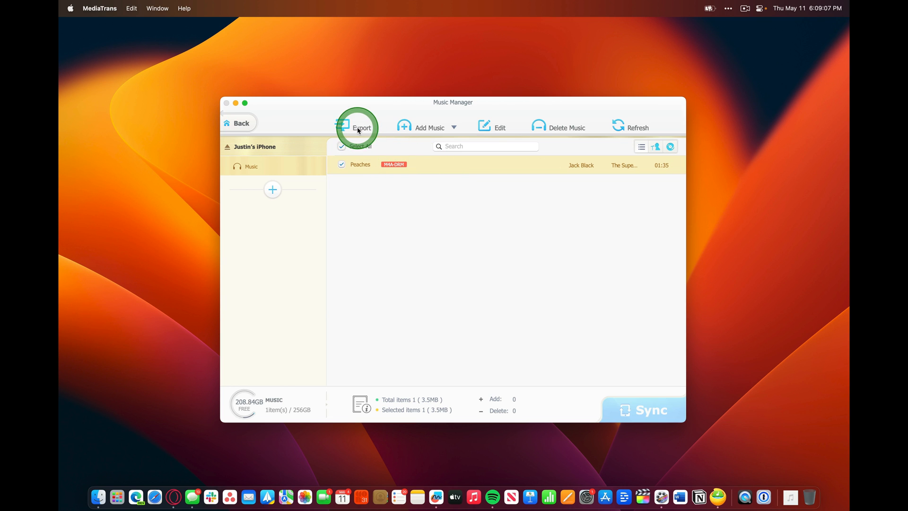
{"action": "left_click", "coordinate": [355, 128]}
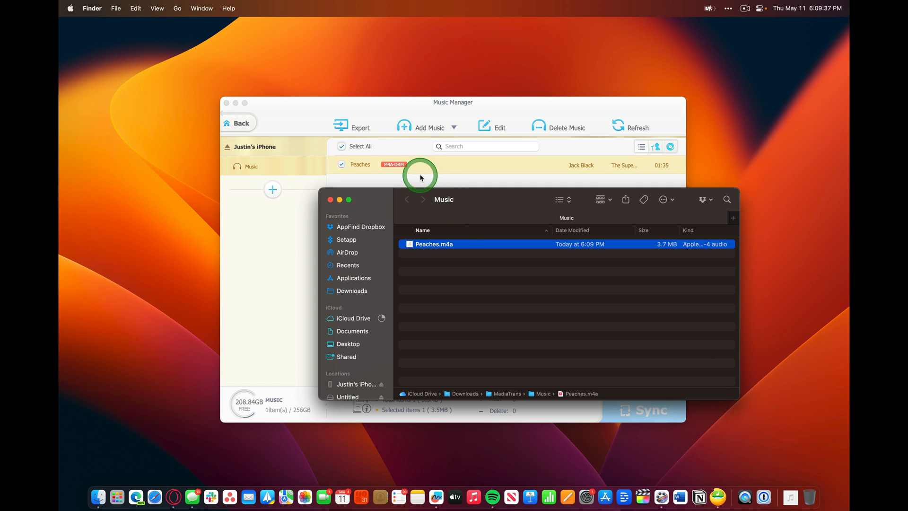
{"action": "left_click", "coordinate": [419, 177]}
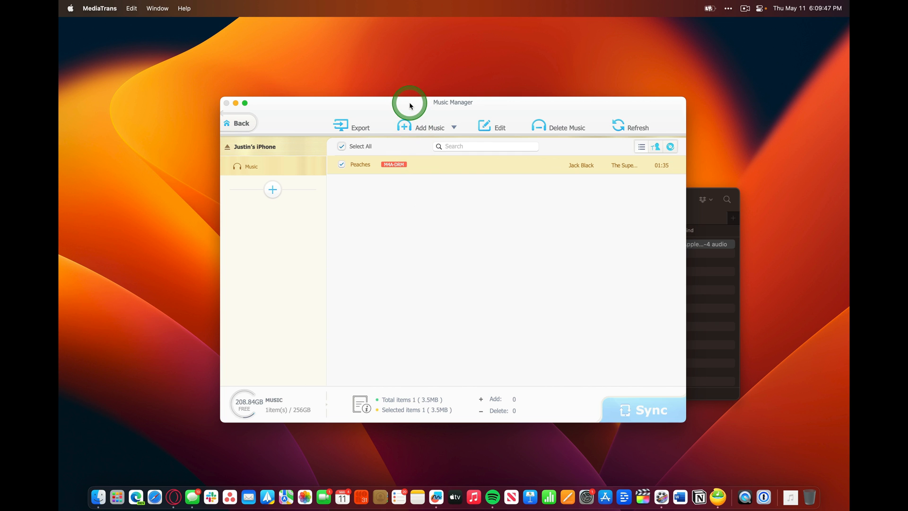
{"action": "left_click_drag", "start_coordinate": [409, 104], "coordinate": [427, 115]}
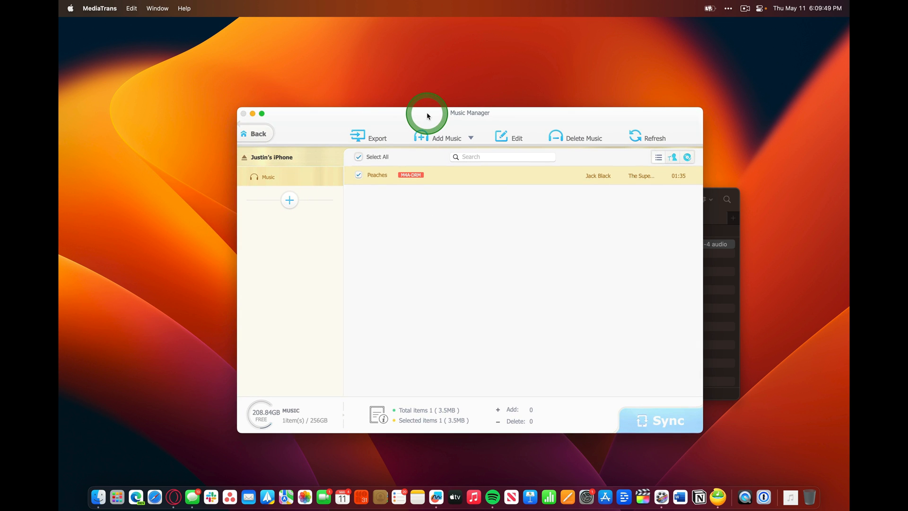
Step: Add the Macklemore & Ryan Lewis MP3 from Downloads, sync it, and dismiss Completed
{"action": "left_click", "coordinate": [446, 138]}
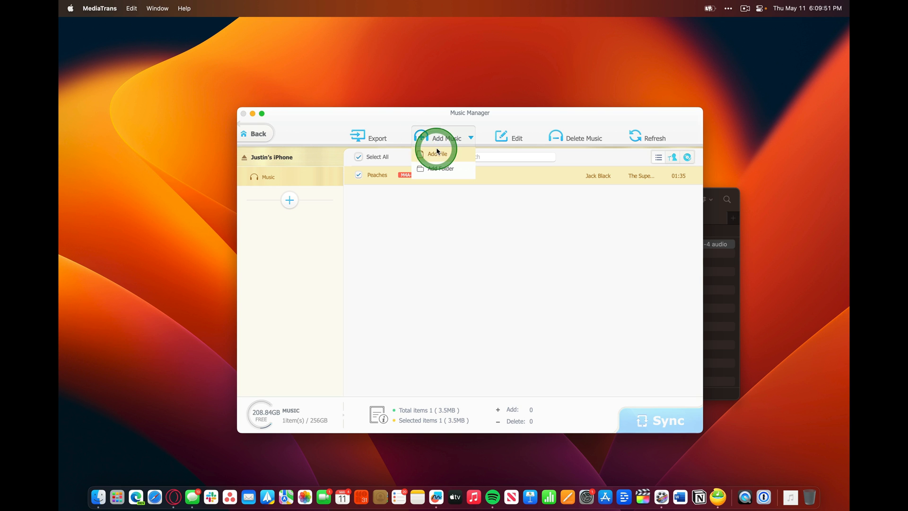
{"action": "left_click", "coordinate": [436, 154]}
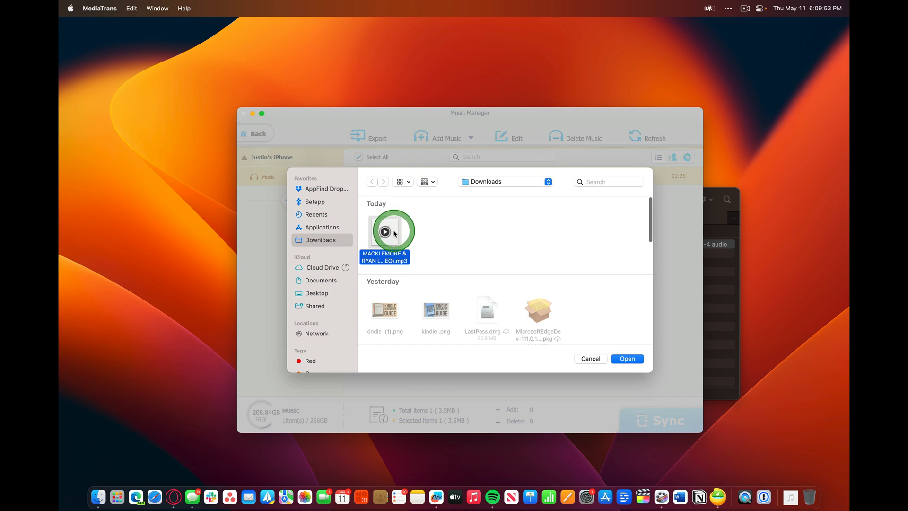
{"action": "left_click", "coordinate": [627, 358]}
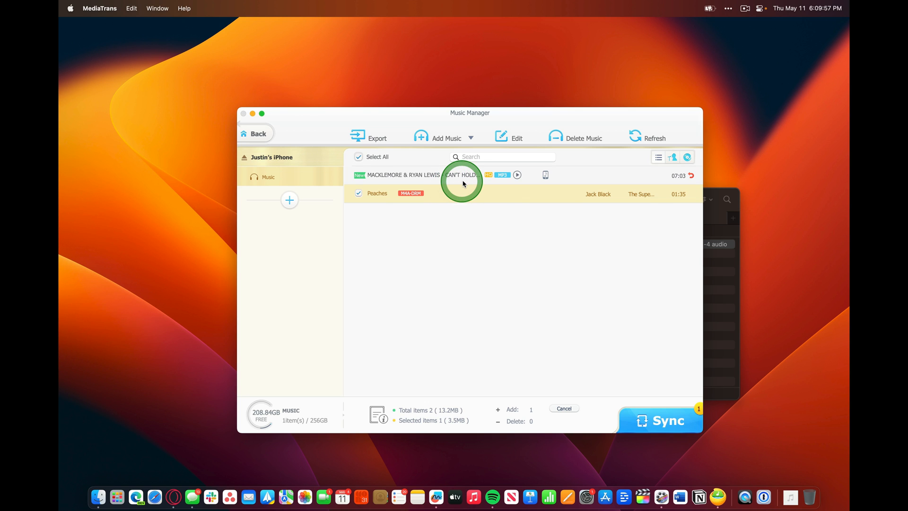
{"action": "mouse_move", "coordinate": [464, 182]}
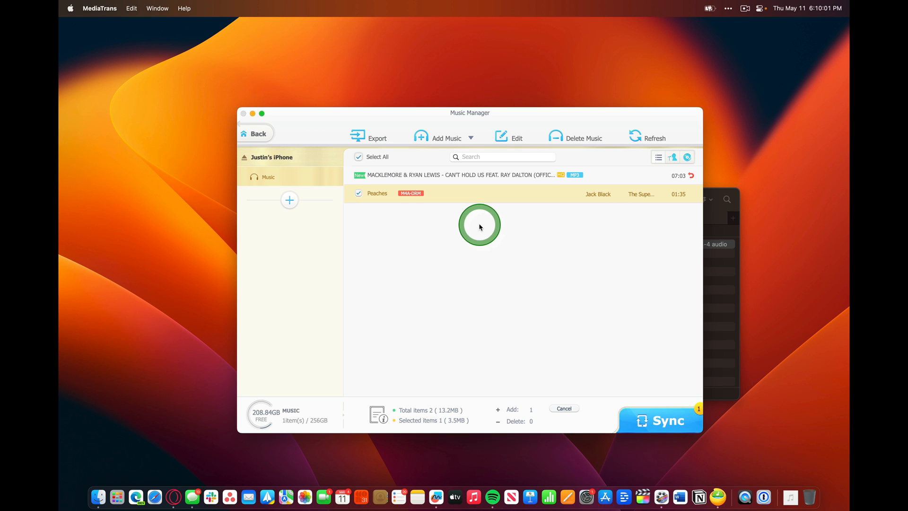
{"action": "left_click", "coordinate": [670, 420]}
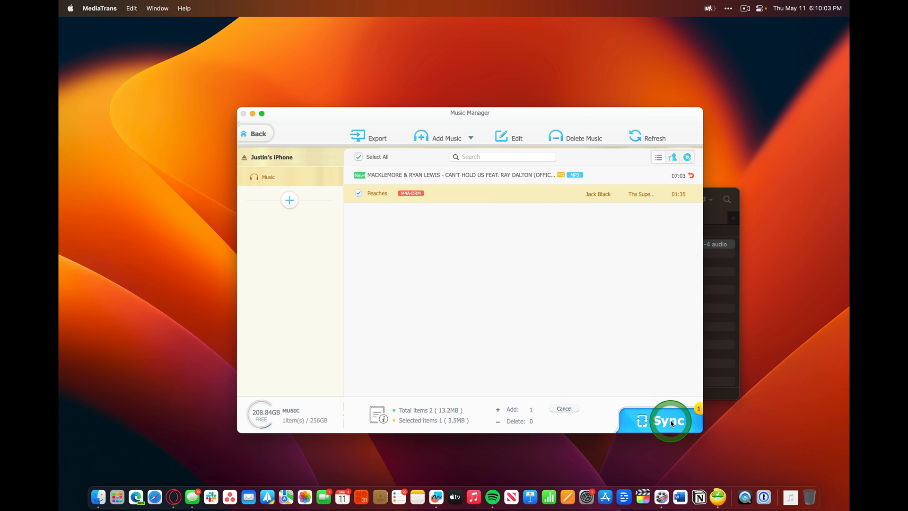
{"action": "left_click", "coordinate": [669, 420]}
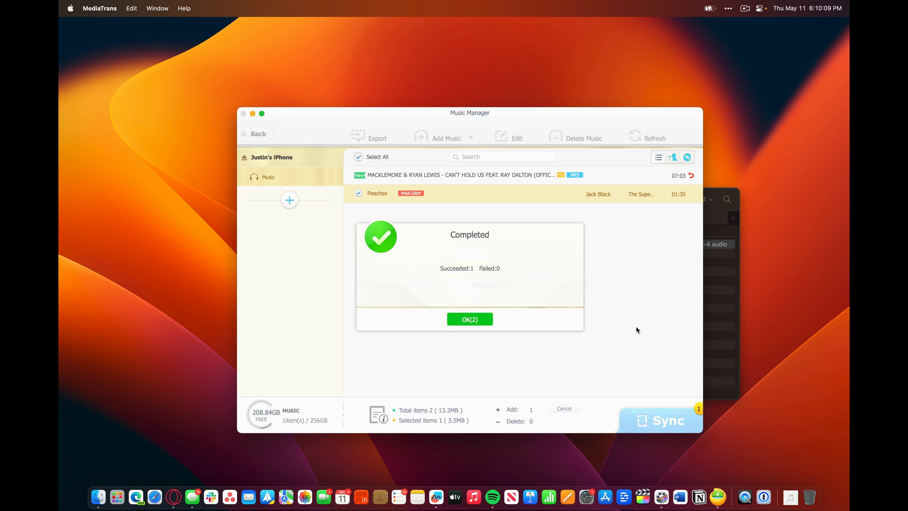
{"action": "left_click", "coordinate": [469, 320]}
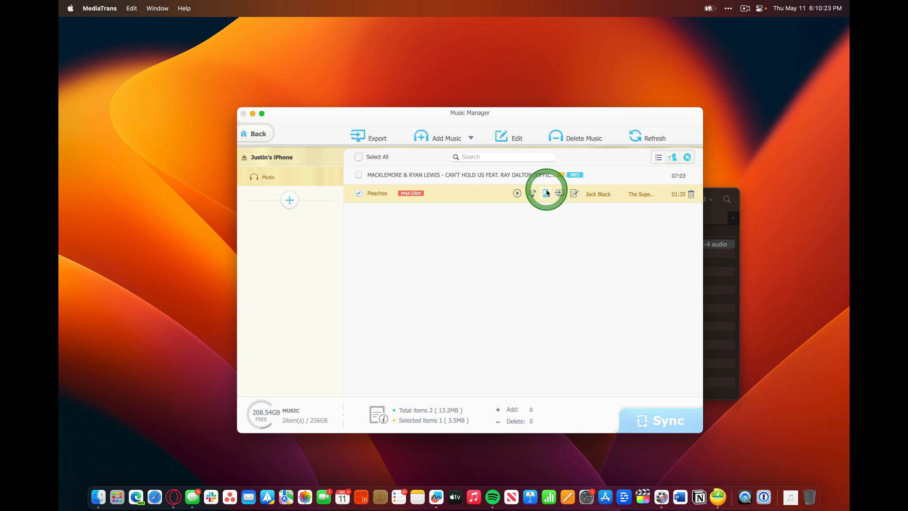
Step: Make a 40-second ringtone from Peaches by setting its clip range and confirming
{"action": "left_click", "coordinate": [545, 194]}
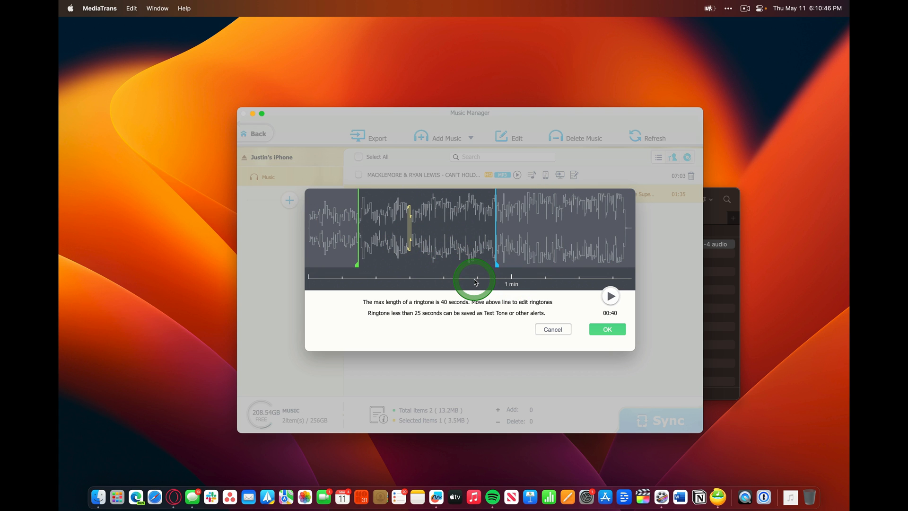
{"action": "left_click", "coordinate": [607, 329]}
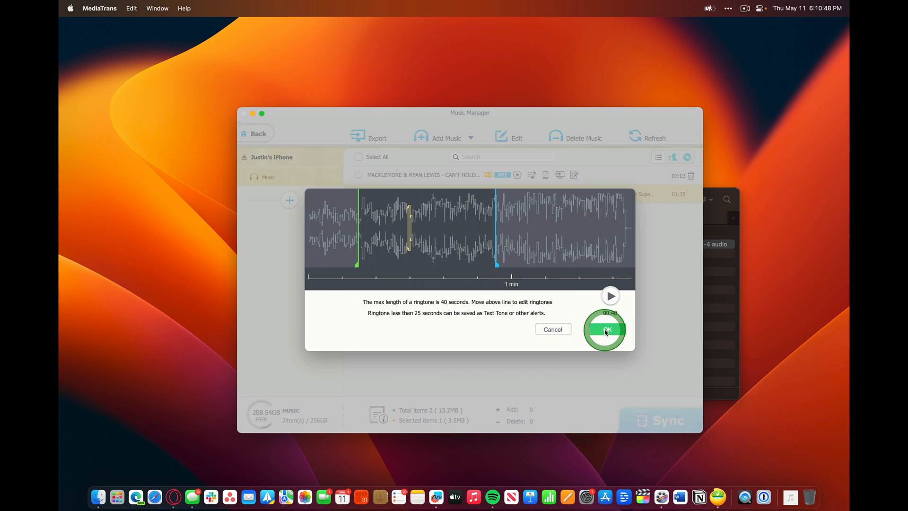
{"action": "left_click", "coordinate": [606, 329]}
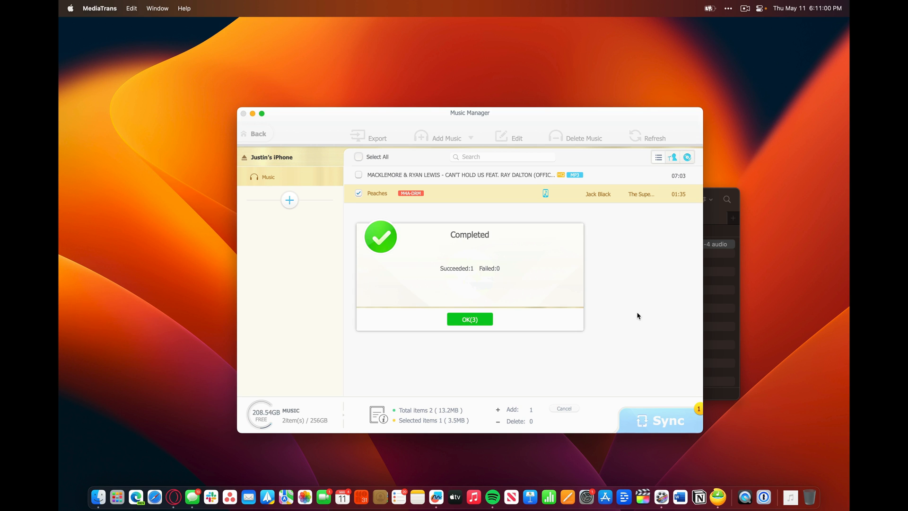
Step: Dismiss the Completed dialog for the Peaches ringtone
{"action": "left_click", "coordinate": [469, 319]}
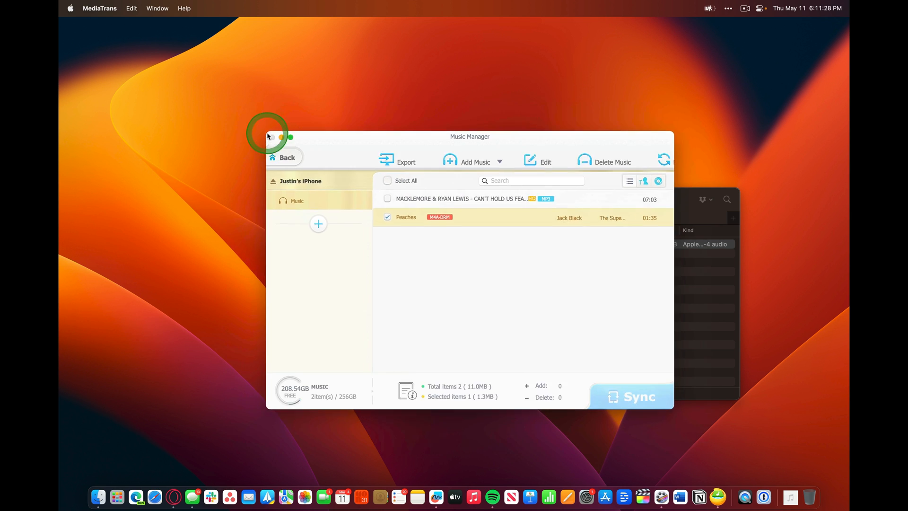
Step: Confirm the 40-second Peaches ringtone in Voice & Ringtone, then reopen Music Manager
{"action": "left_click", "coordinate": [273, 156]}
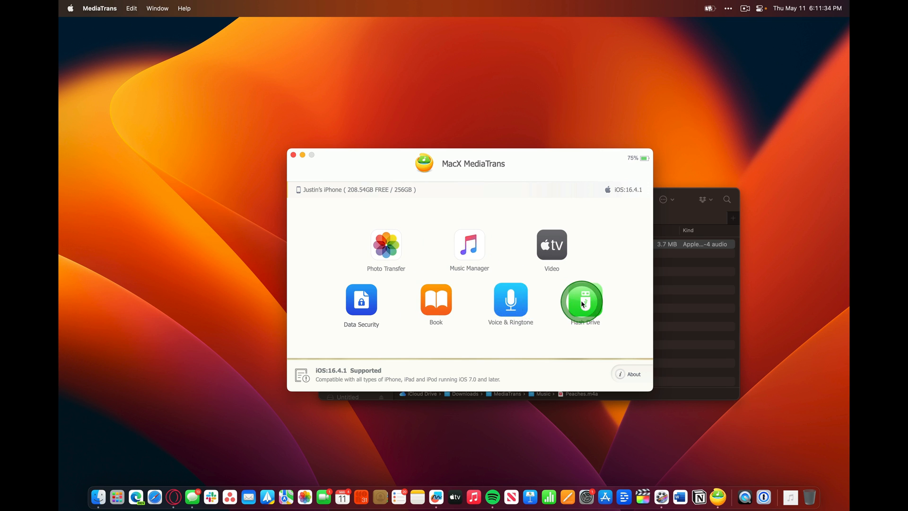
{"action": "left_click", "coordinate": [510, 301]}
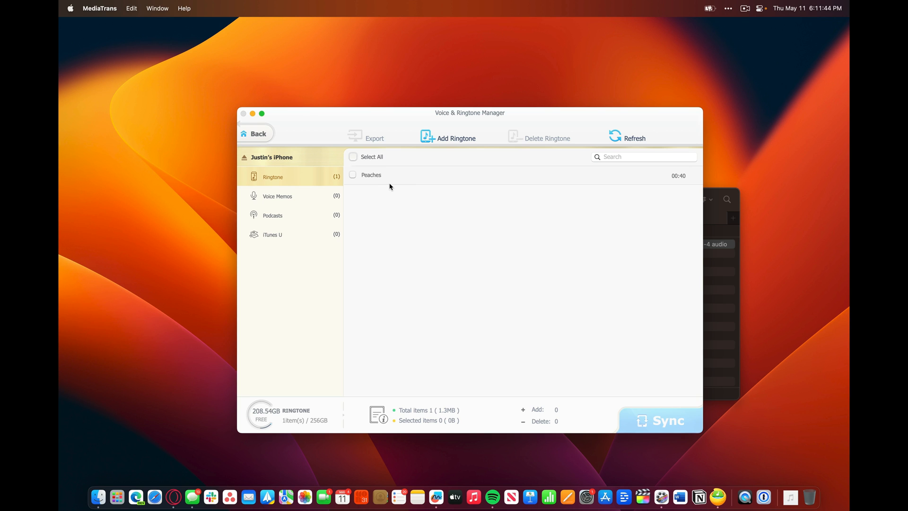
{"action": "left_click", "coordinate": [258, 134]}
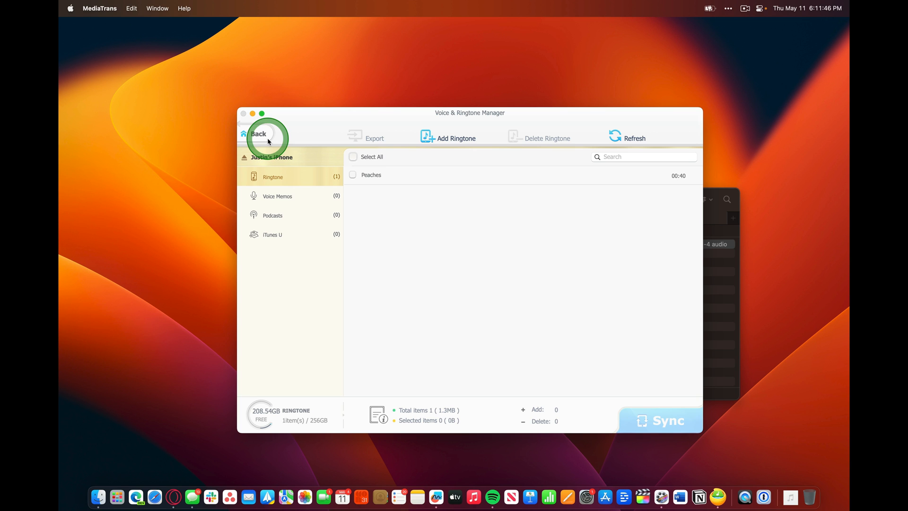
{"action": "left_click", "coordinate": [259, 133]}
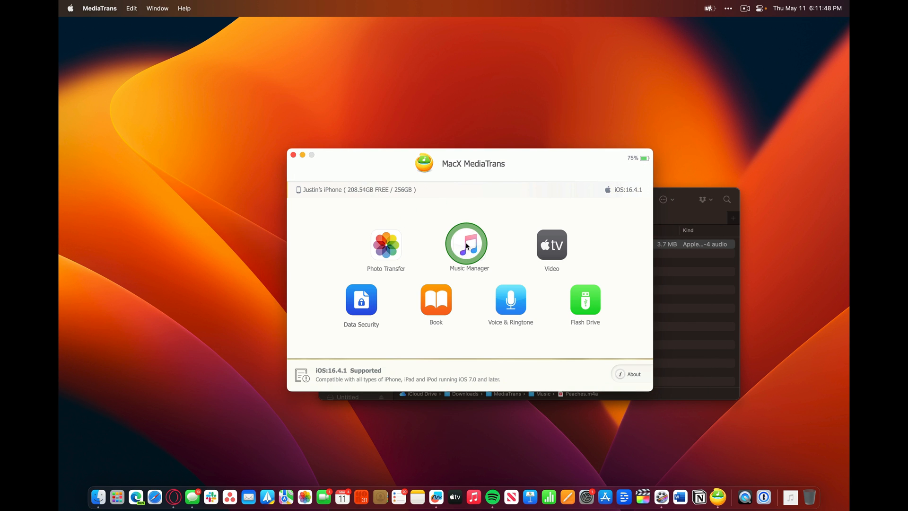
{"action": "left_click", "coordinate": [466, 244]}
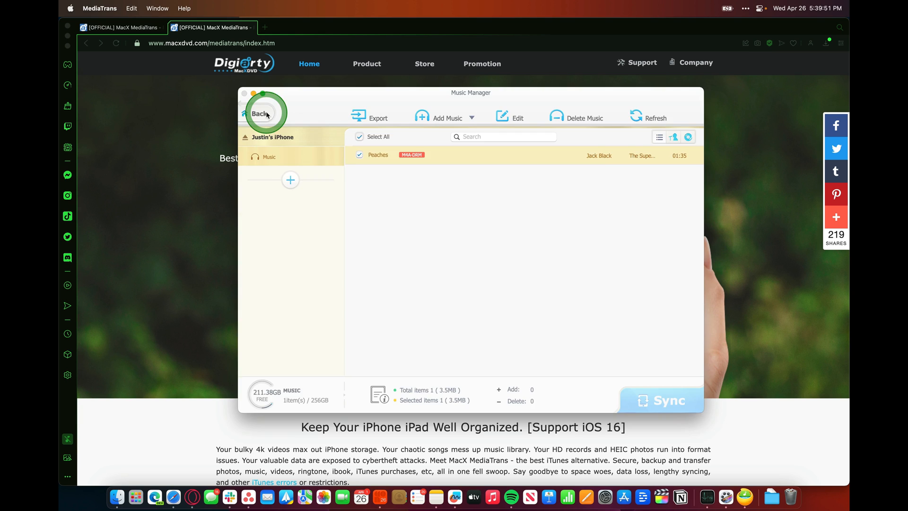
Step: Open the iPhone's Photo Transfer and expand the 2023-3 photo group to reach 2023-2
{"action": "left_click", "coordinate": [263, 113]}
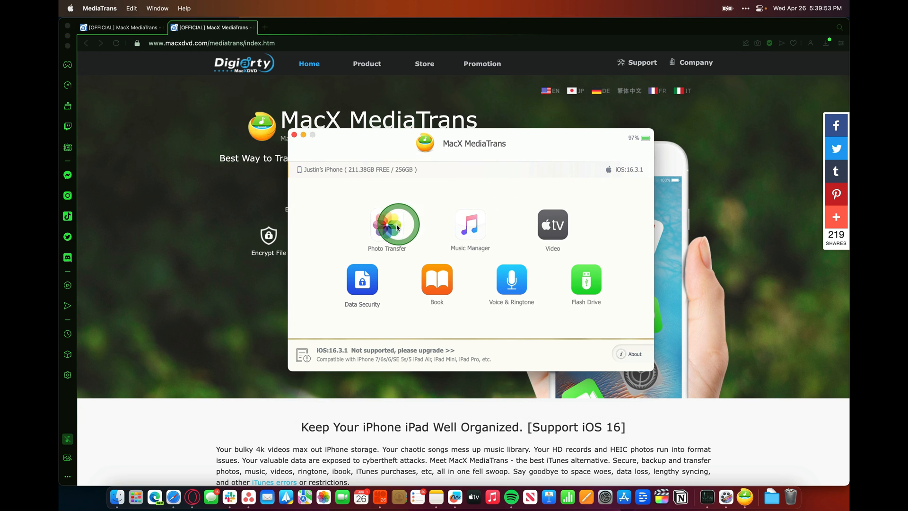
{"action": "left_click", "coordinate": [395, 225]}
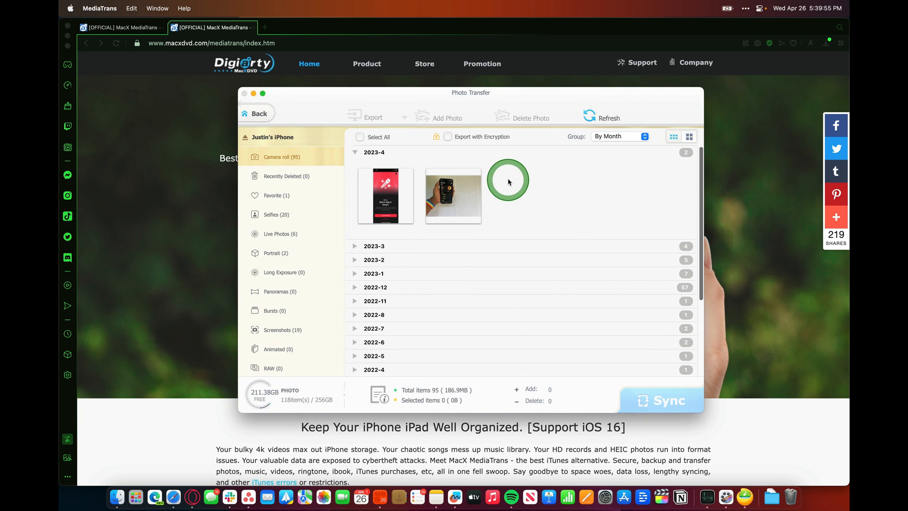
{"action": "left_click", "coordinate": [355, 245]}
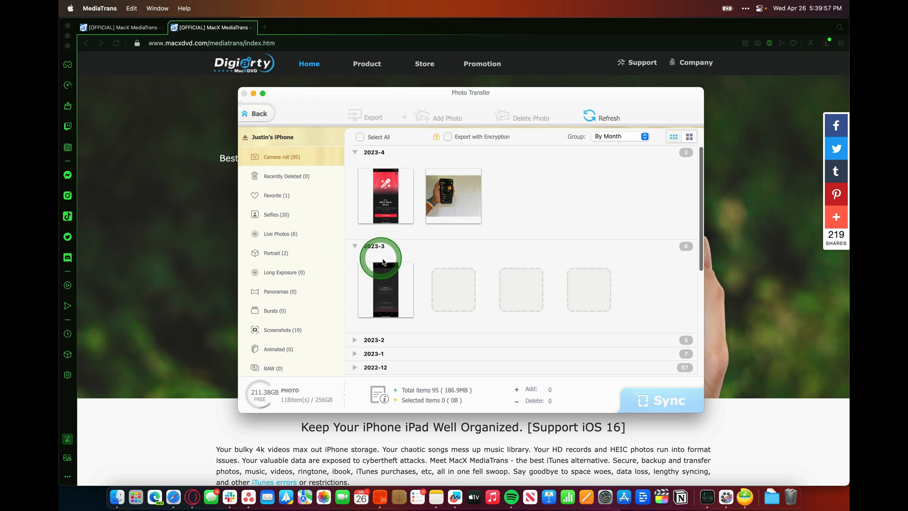
{"action": "scroll", "scroll_direction": "down", "scroll_amount": 3}
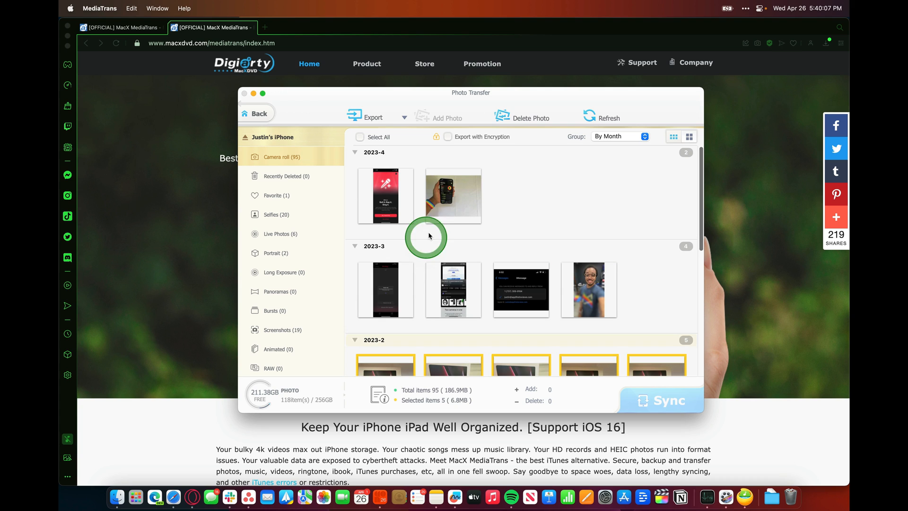
Step: Add photos to the selection until seven photos, 10.6 MB, are marked
{"action": "left_click", "coordinate": [453, 195]}
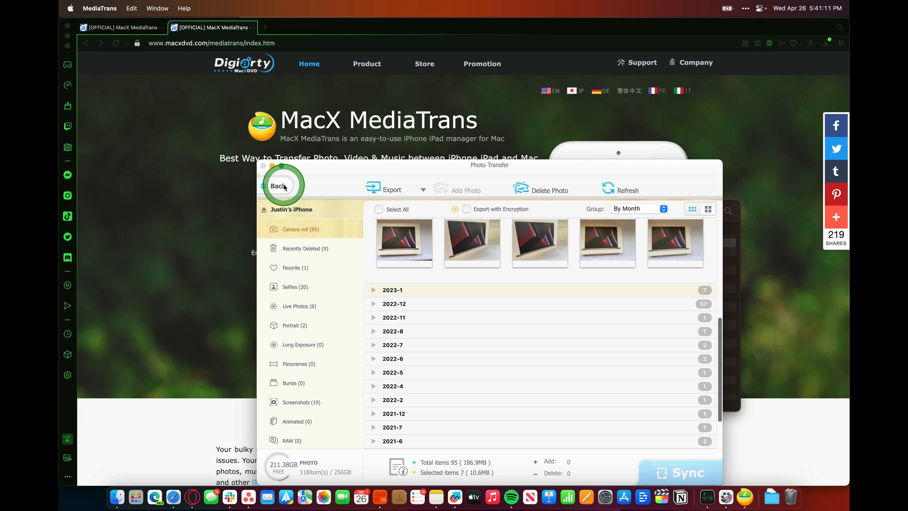
Step: Go back to the home screen and open Video Recorded, listing 44 iPhone videos
{"action": "left_click", "coordinate": [278, 185]}
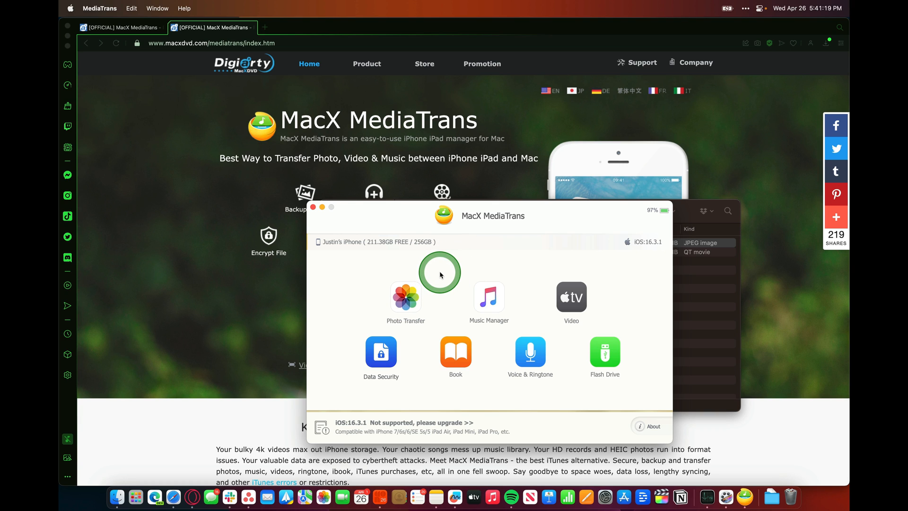
{"action": "left_click", "coordinate": [572, 297]}
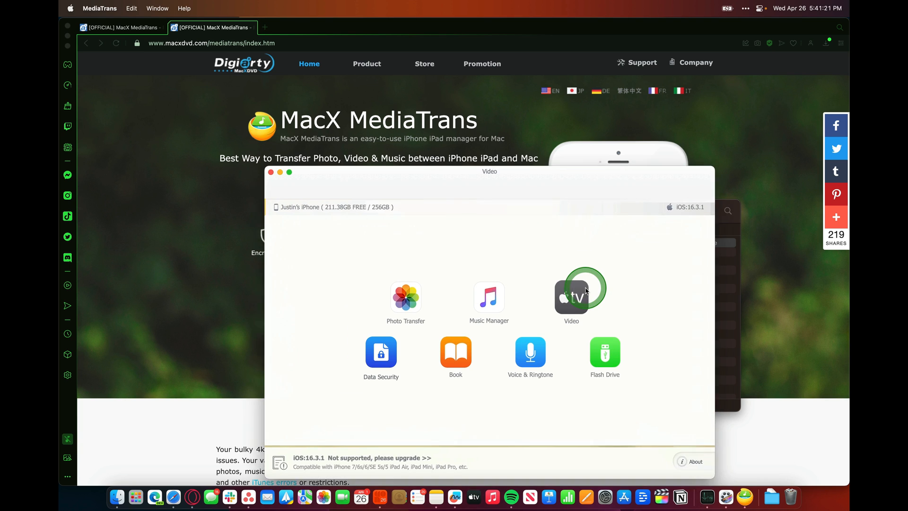
{"action": "left_click", "coordinate": [571, 292]}
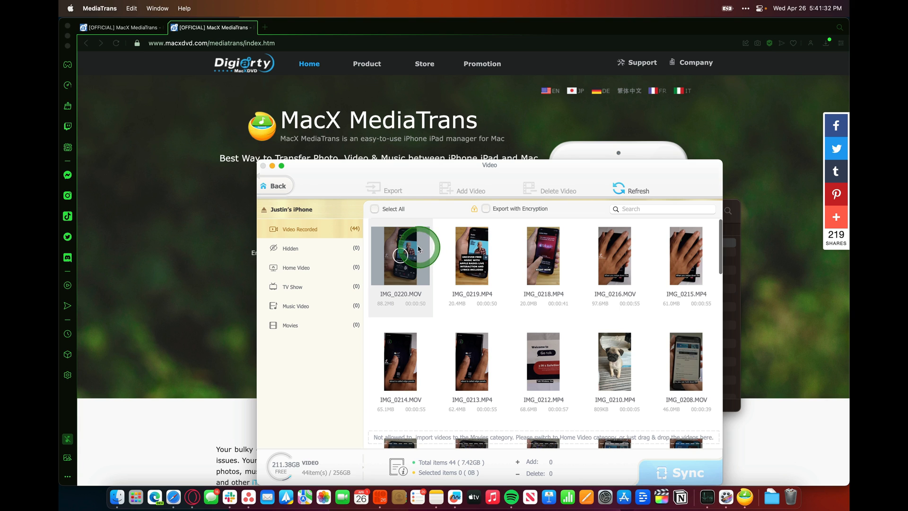
Step: Export IMG_0220.MOV into the Downloads Video folder and return to the video manager
{"action": "left_click", "coordinate": [392, 190]}
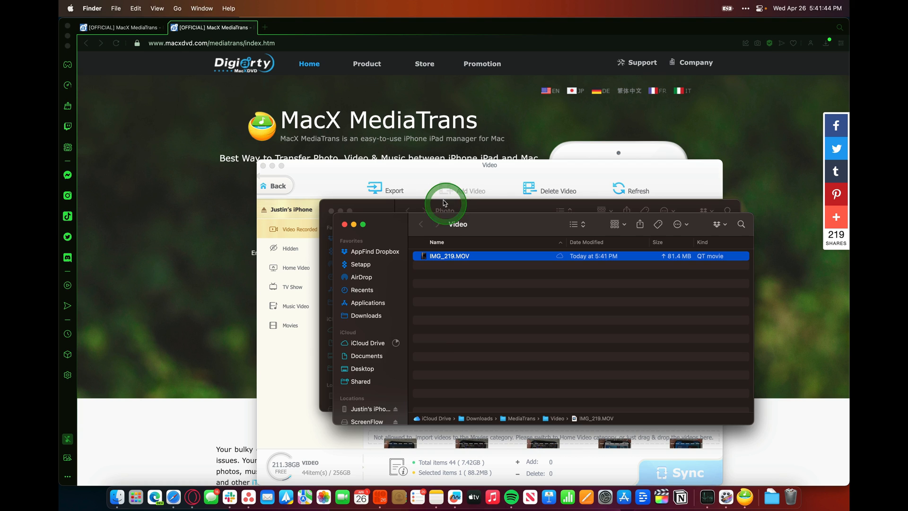
{"action": "left_click", "coordinate": [277, 186]}
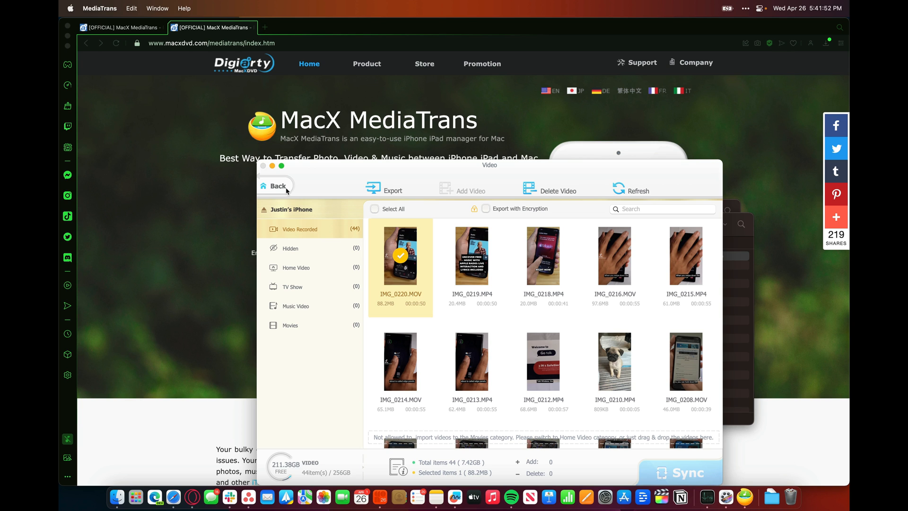
Step: Leave the Video Recorded list for the MacX MediaTrans home screen
{"action": "left_click", "coordinate": [614, 256]}
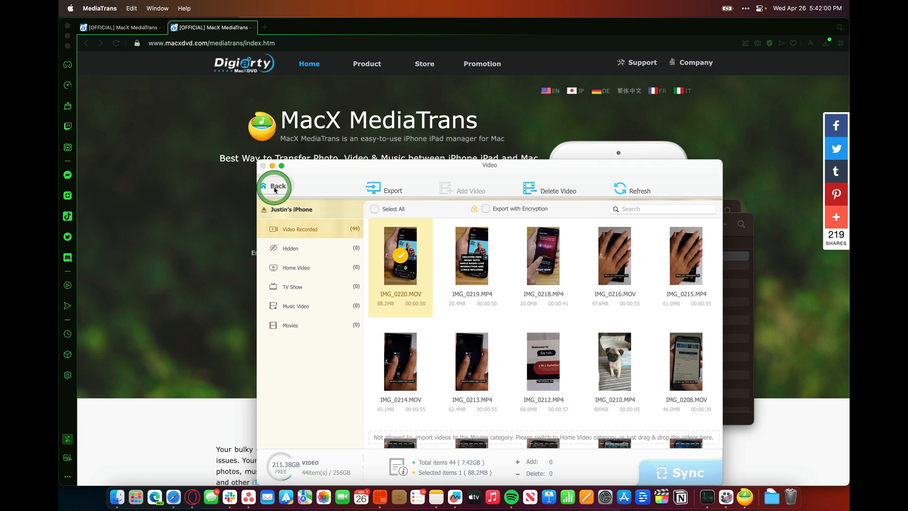
{"action": "left_click", "coordinate": [274, 187]}
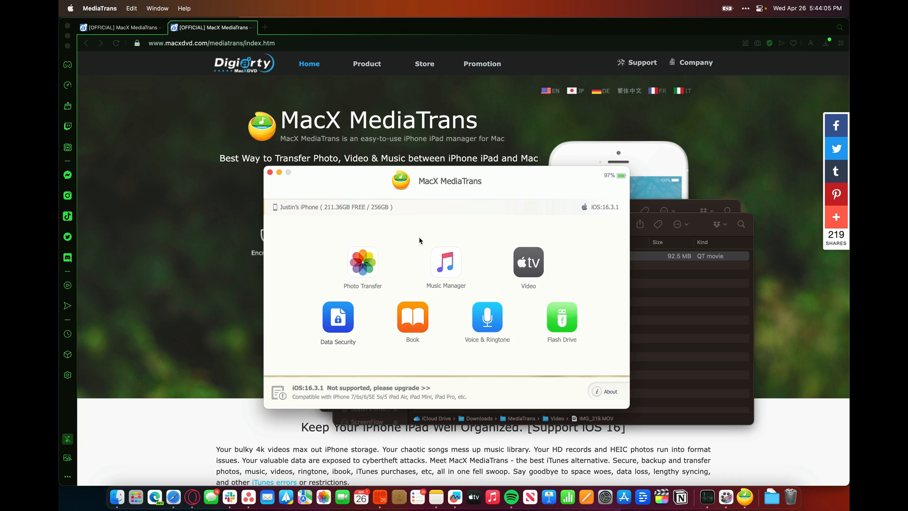
{"action": "left_click", "coordinate": [421, 235]}
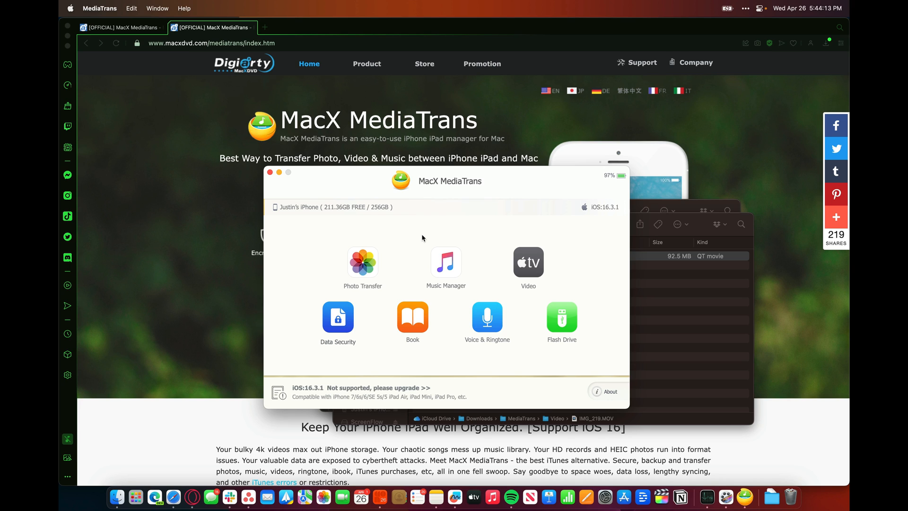
{"action": "left_click", "coordinate": [446, 262]}
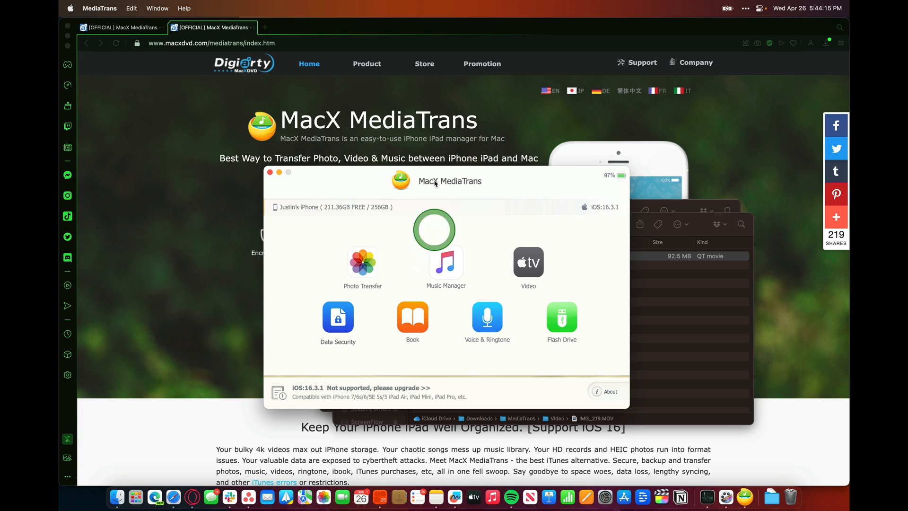